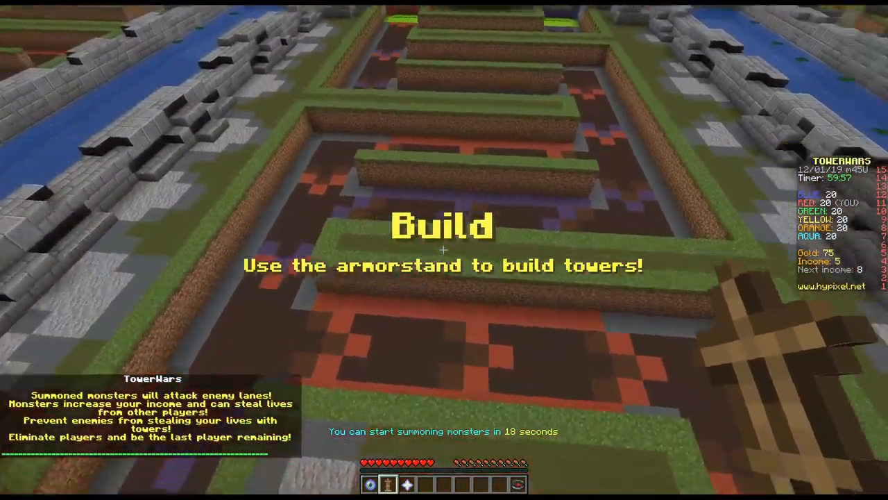
{"action": "mouse_move", "coordinate": [444, 250]}
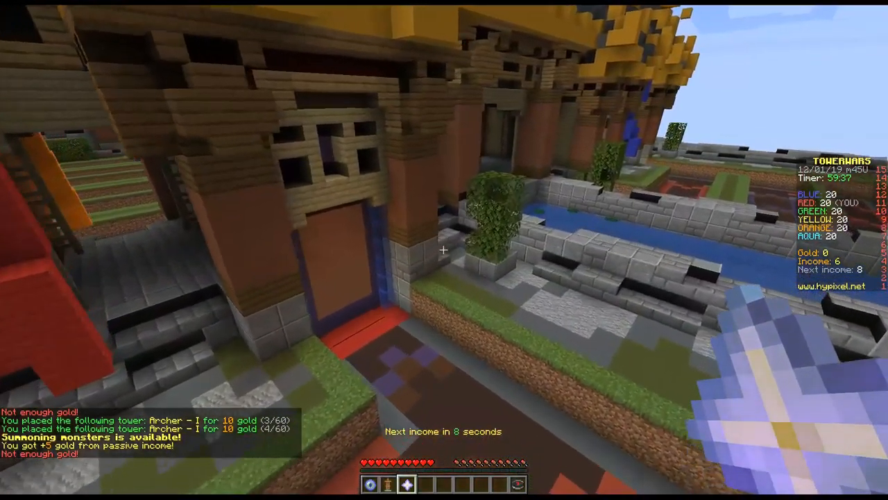
{"action": "mouse_move", "coordinate": [445, 250]}
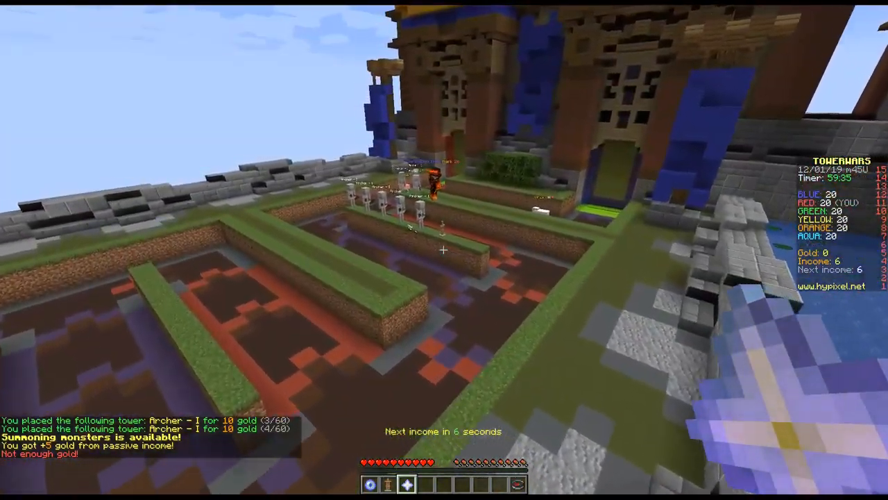
{"action": "mouse_move", "coordinate": [444, 250]}
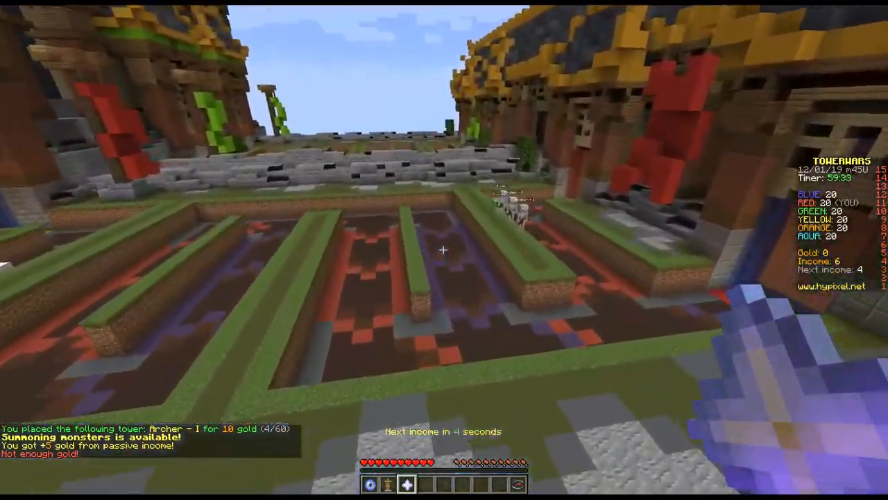
{"action": "mouse_move", "coordinate": [444, 250]}
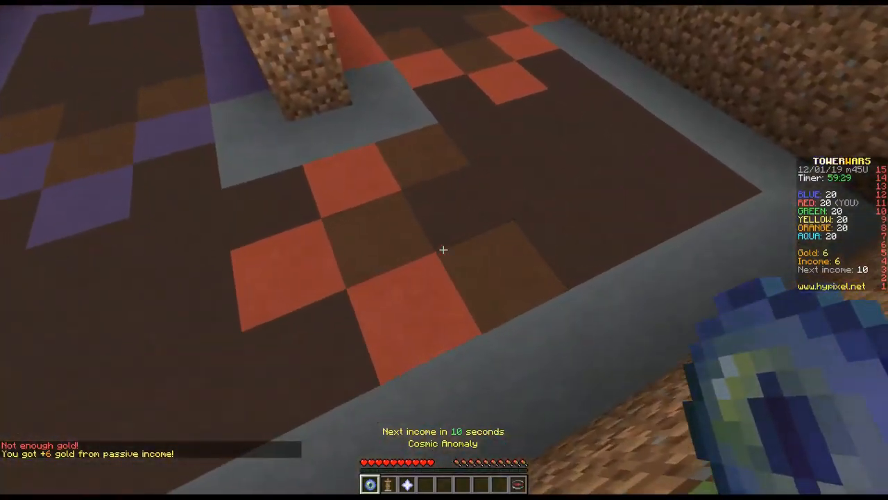
{"action": "mouse_move", "coordinate": [444, 250]}
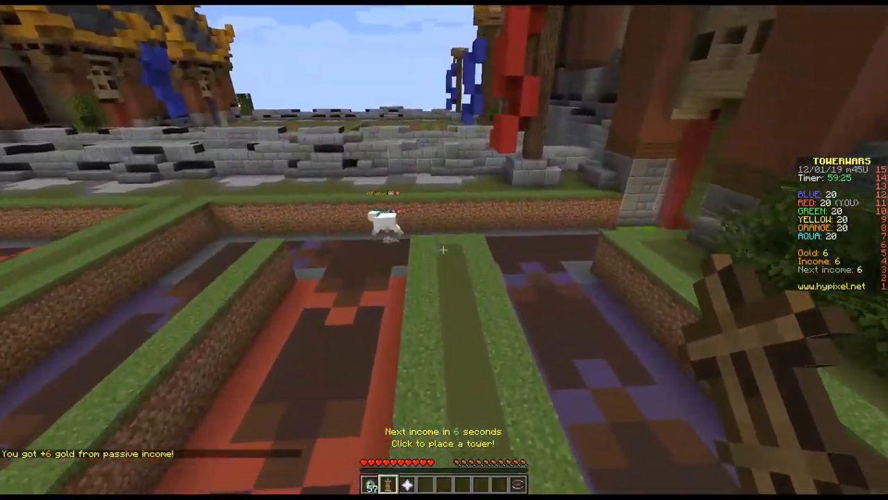
Step: Place the first Archer I towers in the lane, then ready the monster-summoning nether star
{"action": "key", "text": "e"}
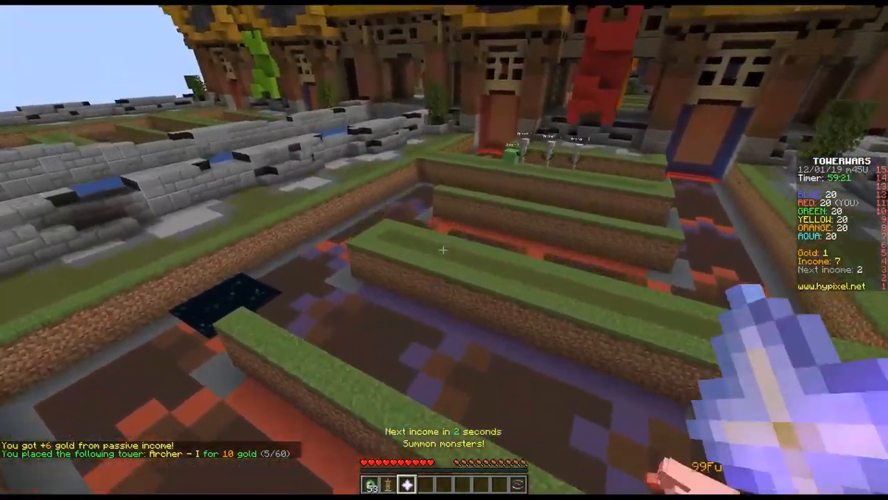
{"action": "mouse_move", "coordinate": [444, 250]}
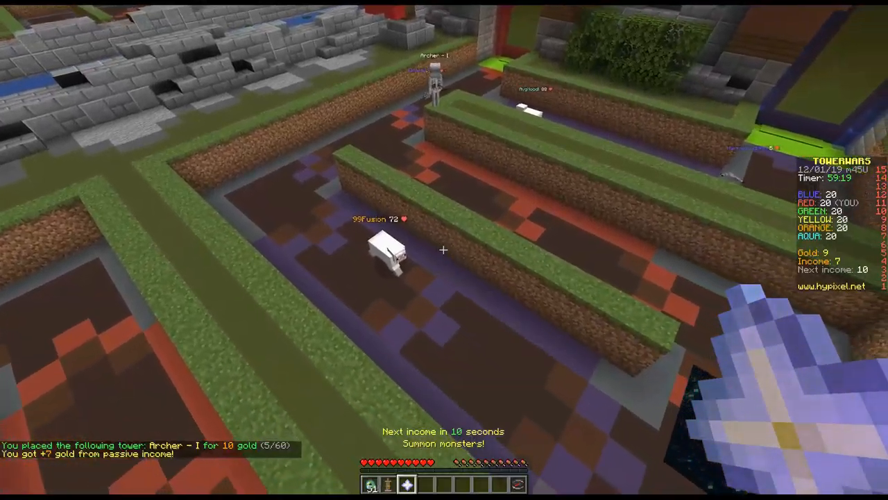
{"action": "mouse_move", "coordinate": [444, 250]}
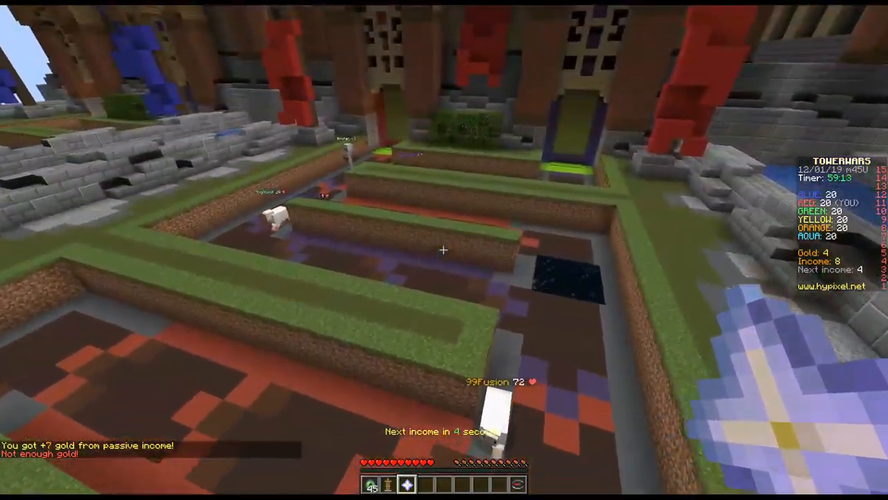
{"action": "mouse_move", "coordinate": [445, 250]}
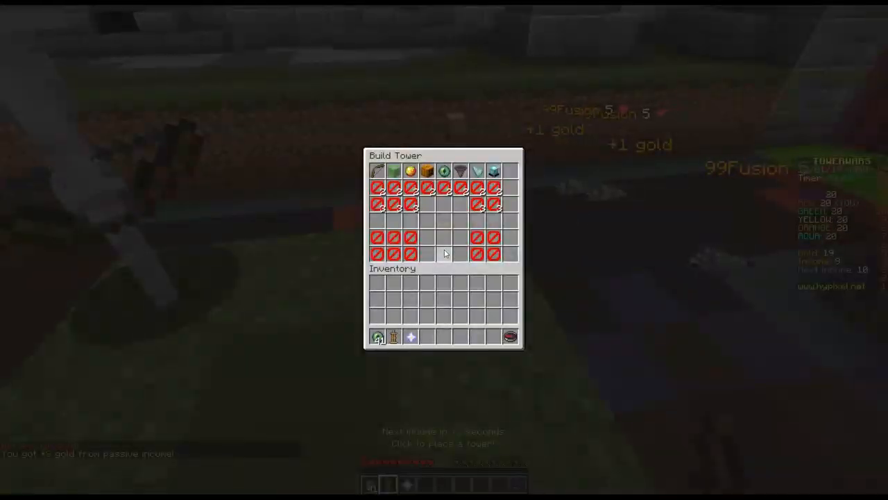
{"action": "mouse_move", "coordinate": [378, 171]}
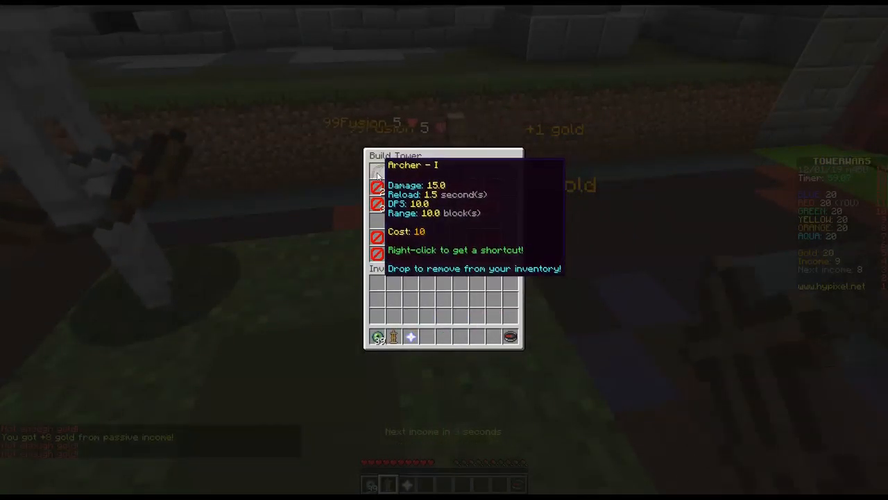
Step: Buy one more Archer I, then sell towers back for 5 gold each to raise funds
{"action": "left_click", "coordinate": [376, 172]}
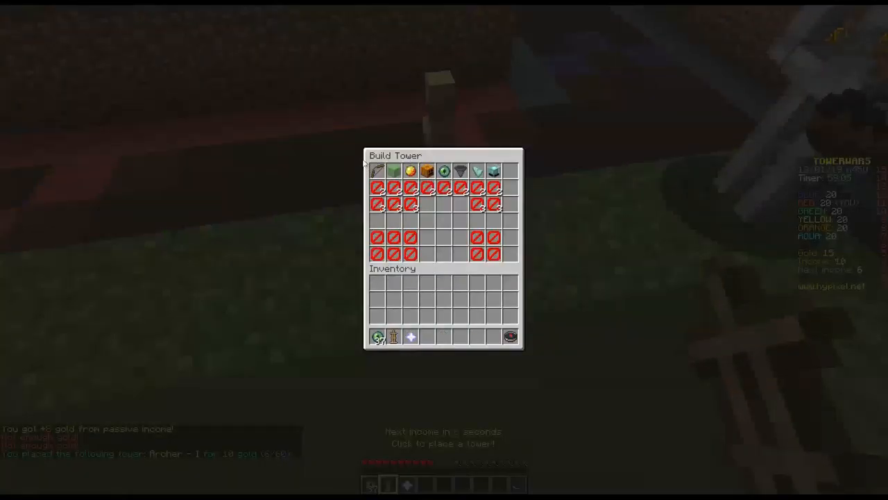
{"action": "key", "text": "Escape"}
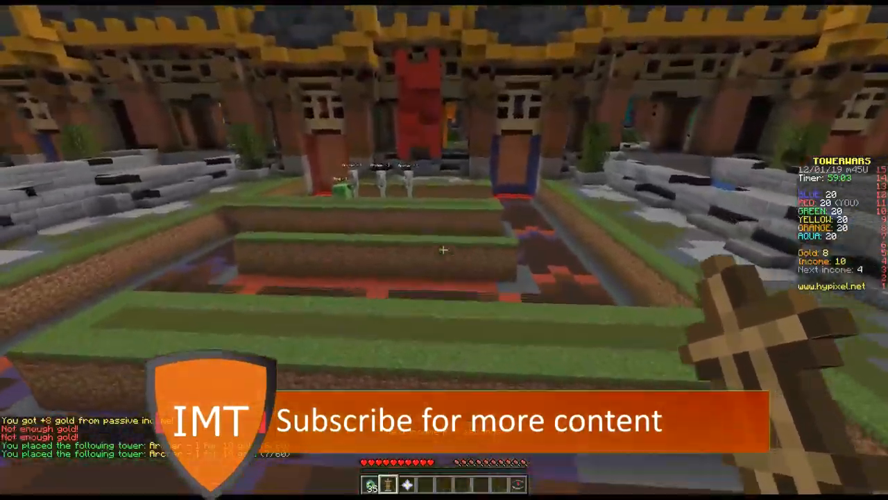
{"action": "mouse_move", "coordinate": [444, 250]}
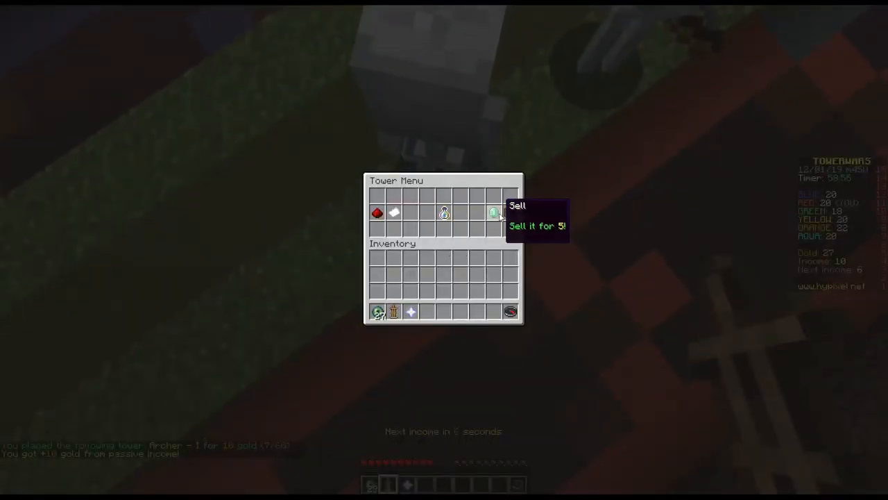
{"action": "left_click", "coordinate": [494, 212]}
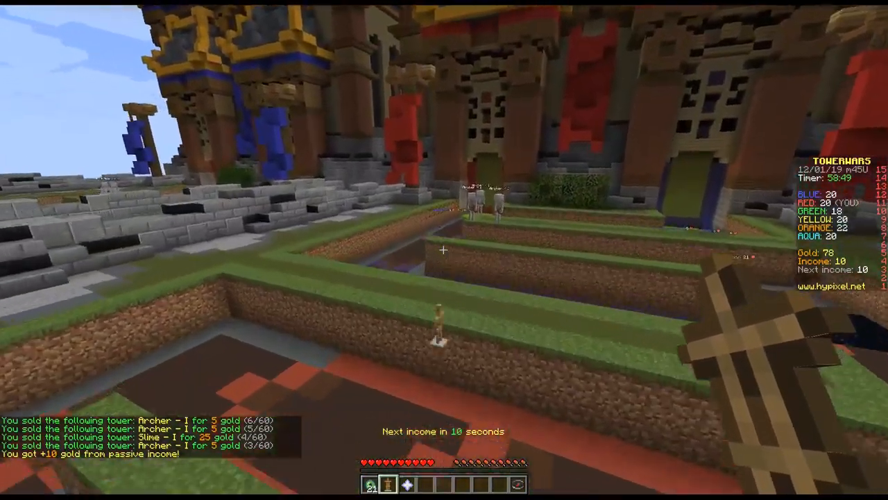
{"action": "mouse_move", "coordinate": [444, 250]}
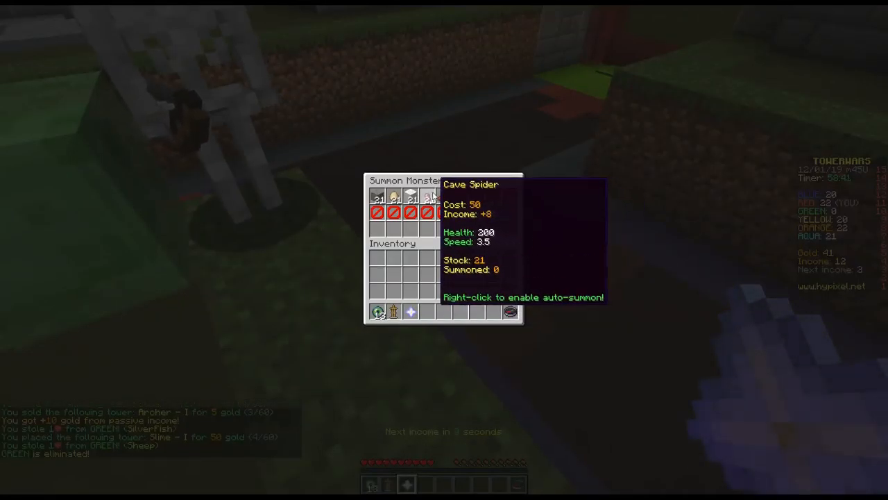
Step: Summon a Cave Spider at the enemies and add Slime I and Archer I towers
{"action": "left_click", "coordinate": [410, 194]}
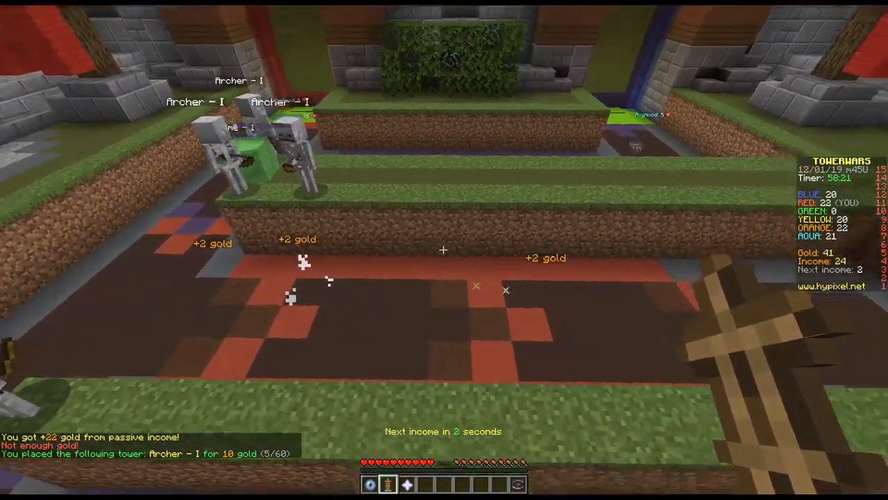
{"action": "mouse_move", "coordinate": [444, 250]}
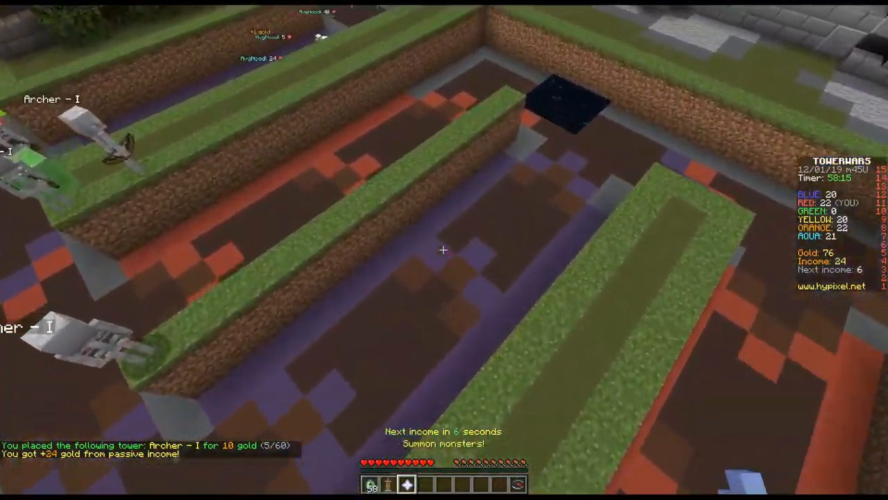
{"action": "mouse_move", "coordinate": [444, 250]}
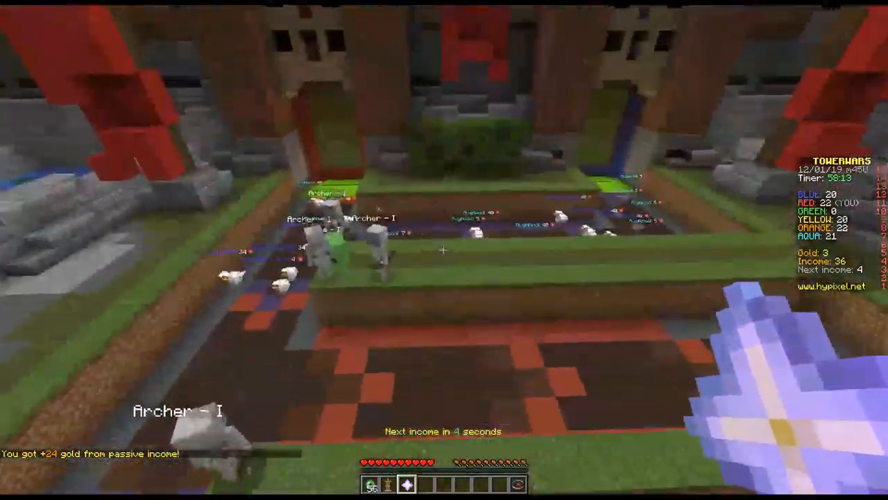
{"action": "mouse_move", "coordinate": [444, 250]}
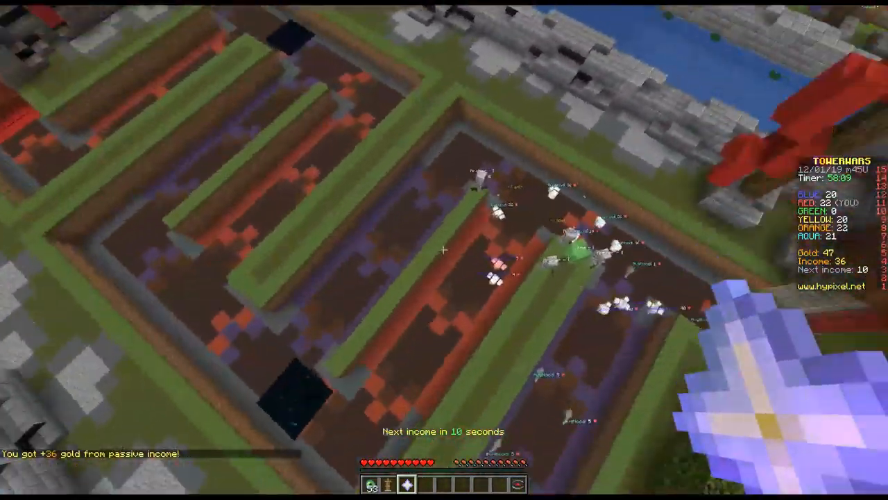
{"action": "mouse_move", "coordinate": [444, 250]}
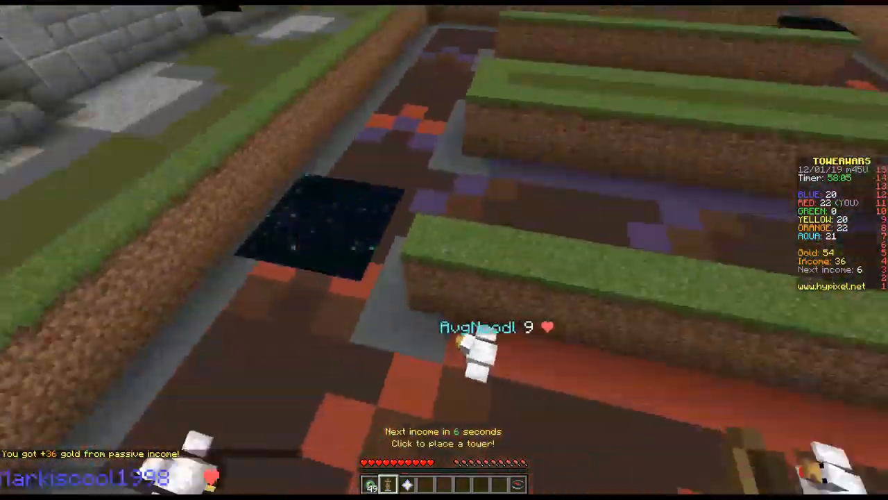
{"action": "key", "text": "e"}
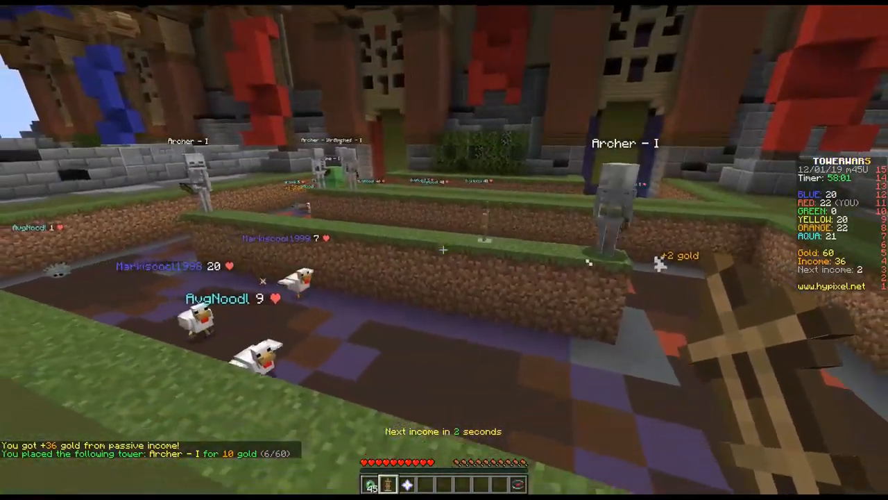
{"action": "mouse_move", "coordinate": [444, 249]}
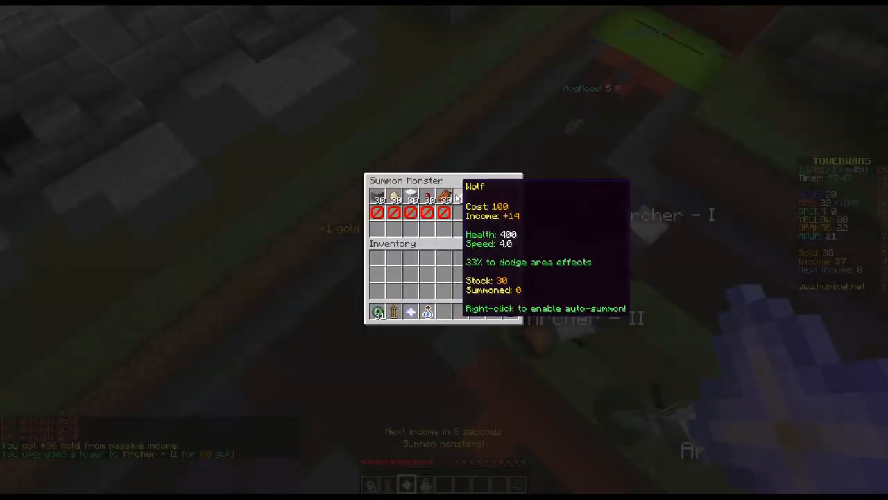
Step: Summon zombies and other monsters between Archer I placements, then ready the upgrade tool
{"action": "key", "text": "Escape"}
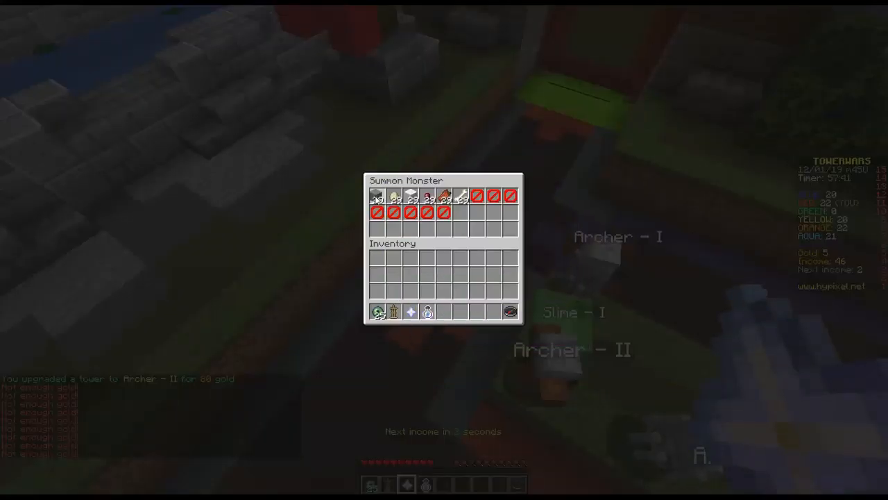
{"action": "key", "text": "Escape"}
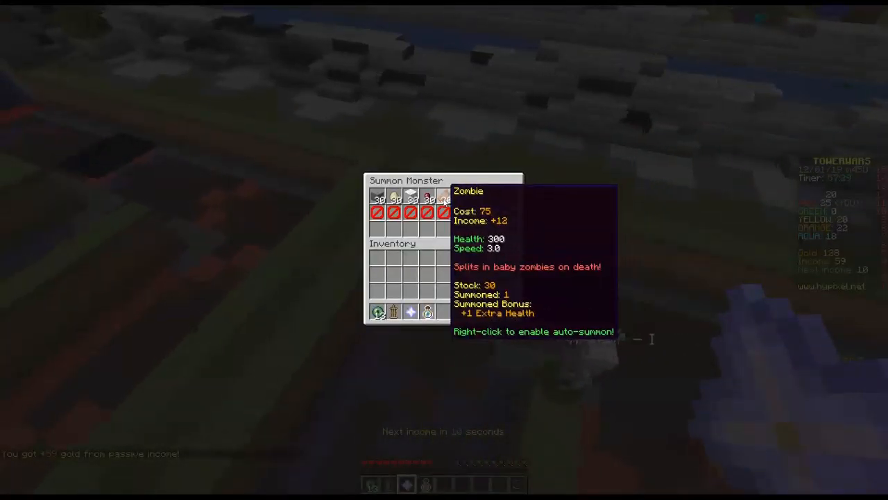
{"action": "key", "text": "Escape"}
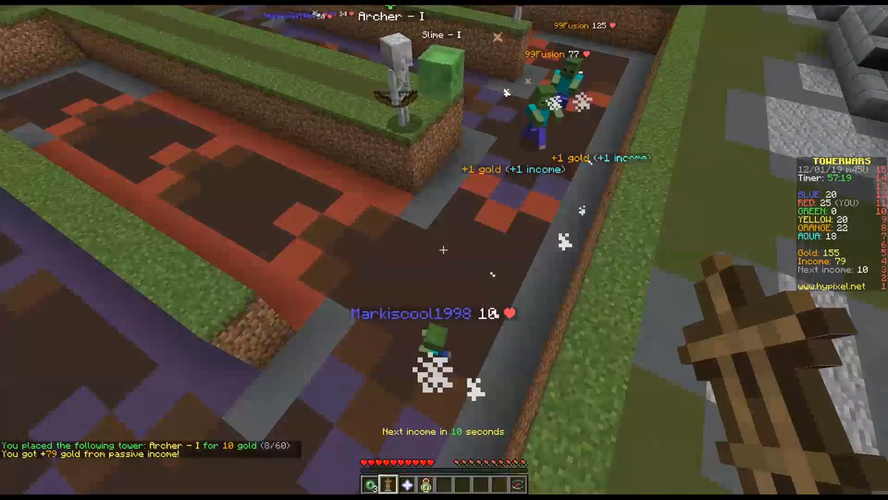
{"action": "mouse_move", "coordinate": [444, 250]}
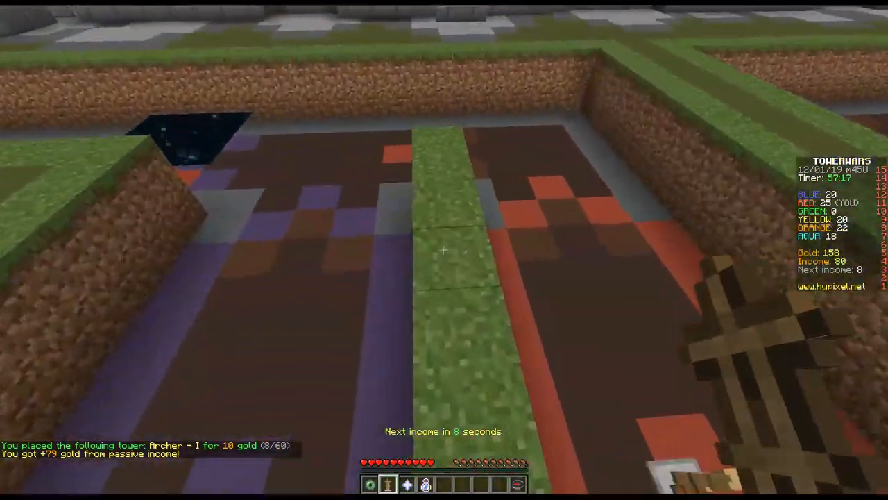
{"action": "key", "text": "e"}
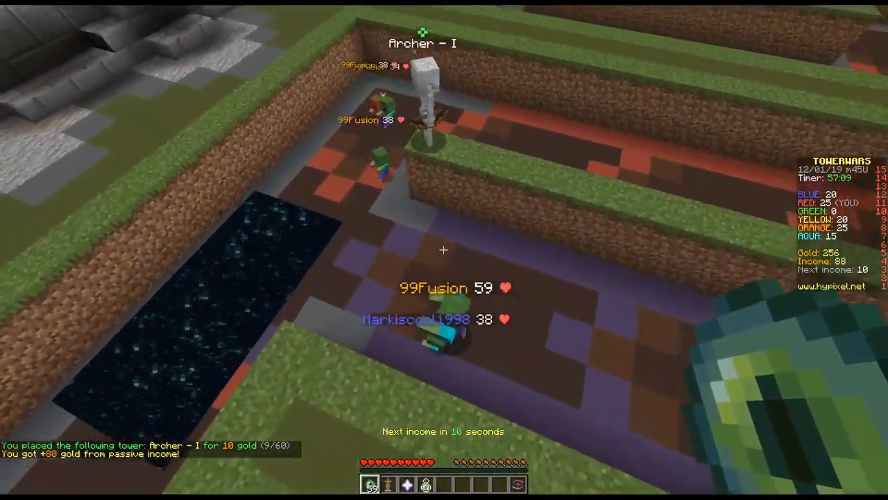
{"action": "mouse_move", "coordinate": [445, 250]}
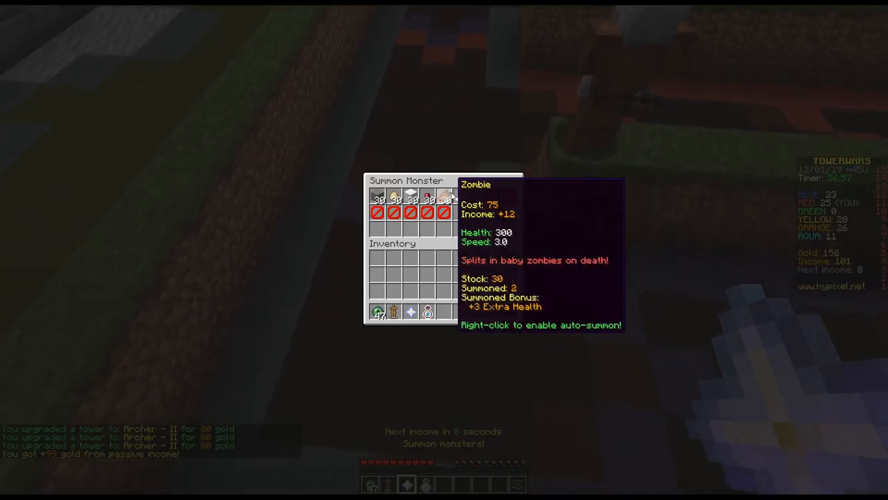
Step: Upgrade archers to Archer II and send repeated zombie and wolf waves at opponents
{"action": "key", "text": "Escape"}
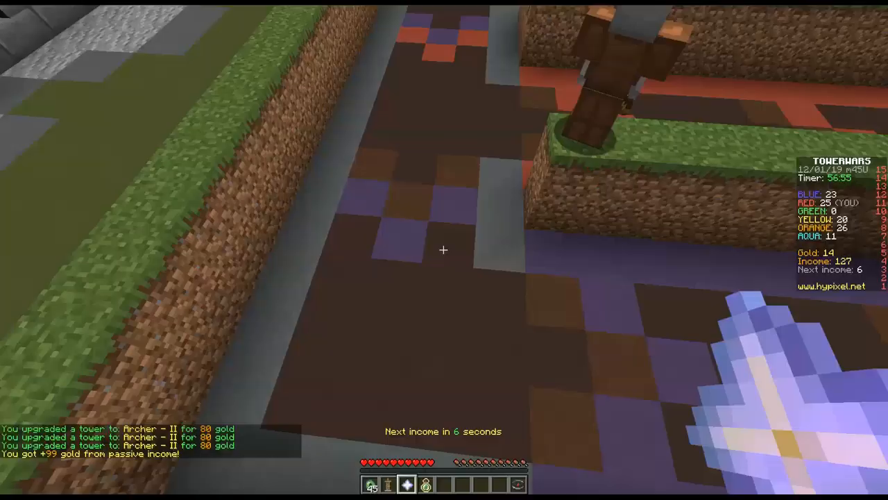
{"action": "mouse_move", "coordinate": [444, 250]}
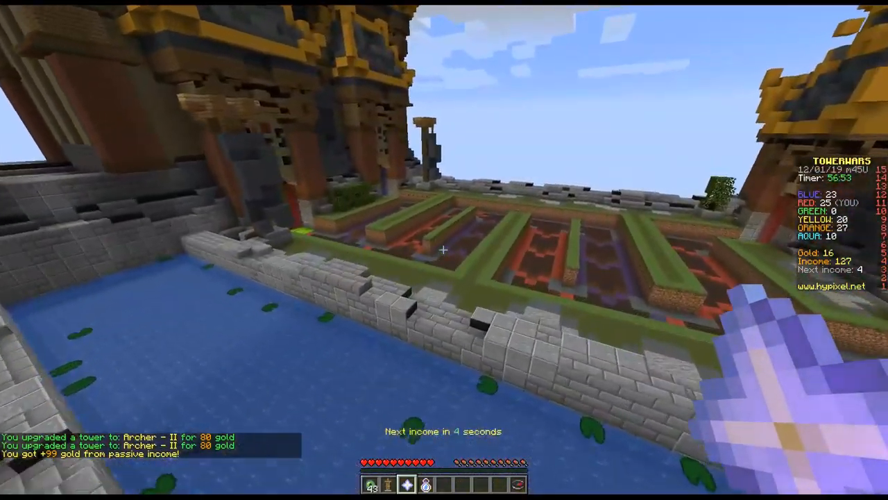
{"action": "mouse_move", "coordinate": [444, 250]}
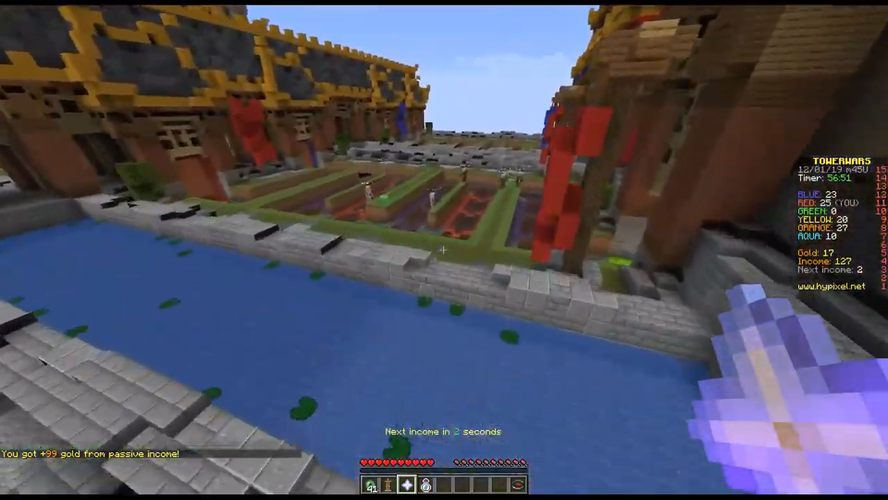
{"action": "mouse_move", "coordinate": [444, 250]}
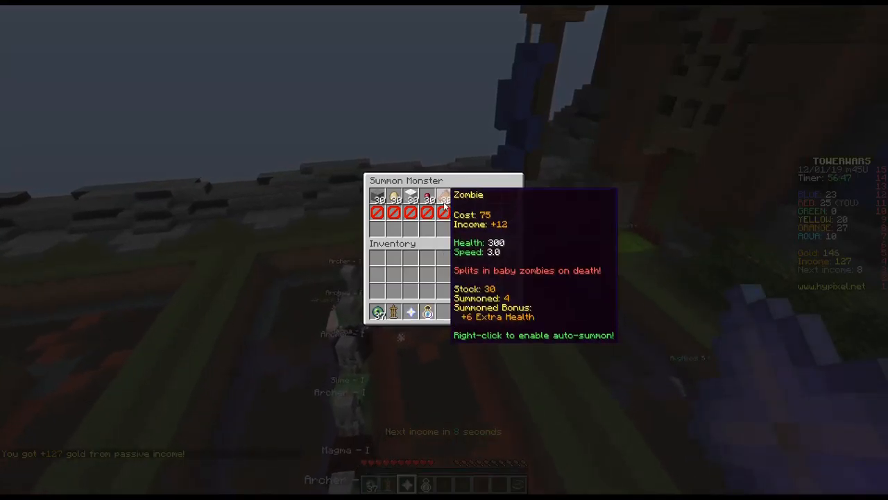
{"action": "mouse_move", "coordinate": [459, 198]}
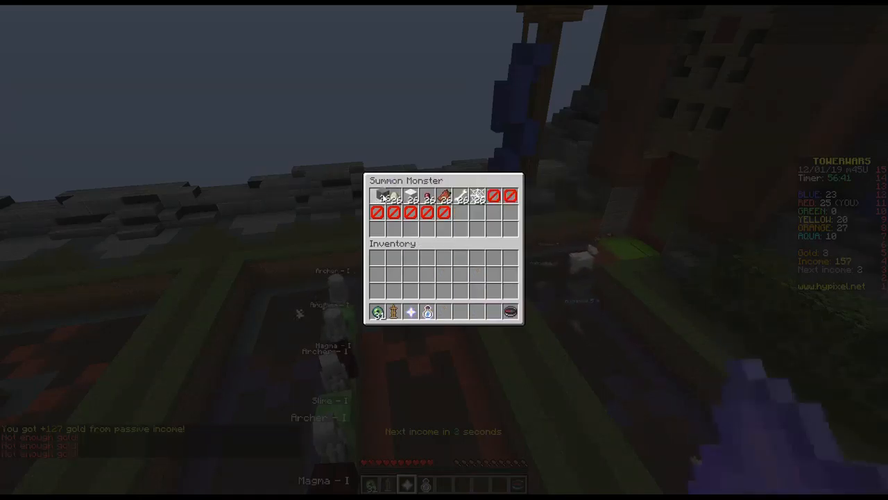
{"action": "key", "text": "Escape"}
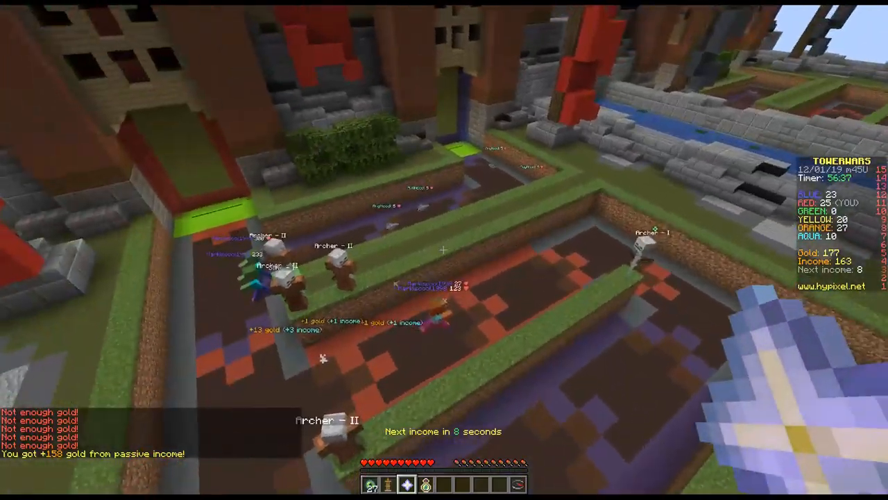
{"action": "mouse_move", "coordinate": [444, 250]}
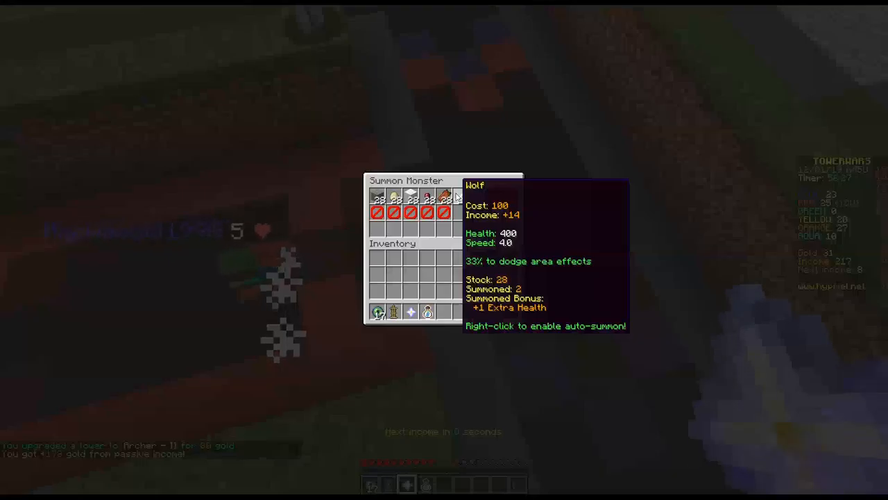
{"action": "key", "text": "Escape"}
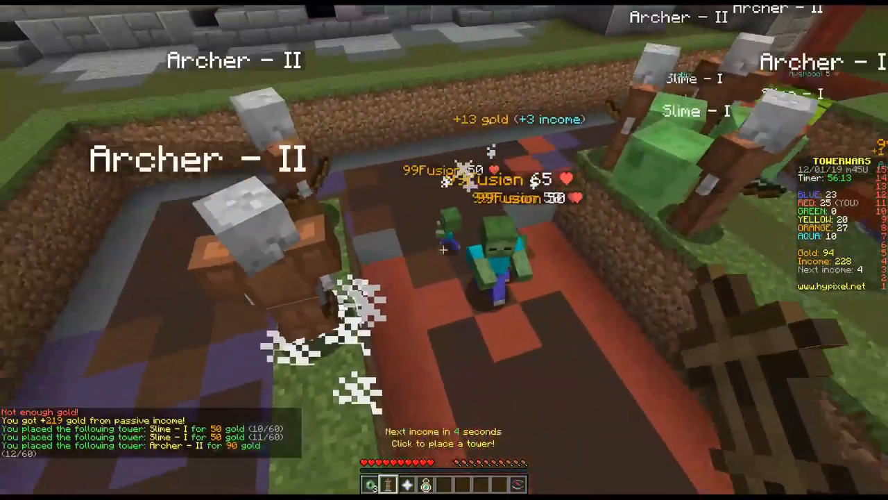
{"action": "mouse_move", "coordinate": [444, 250]}
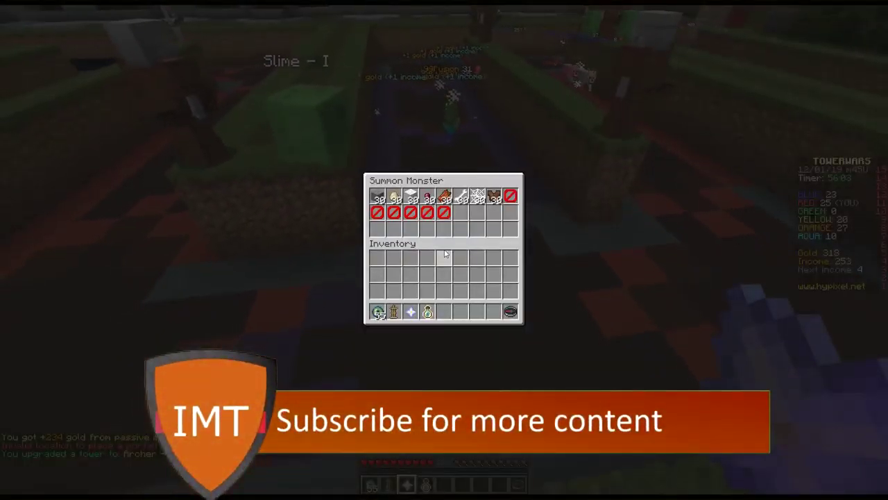
{"action": "mouse_move", "coordinate": [477, 197]}
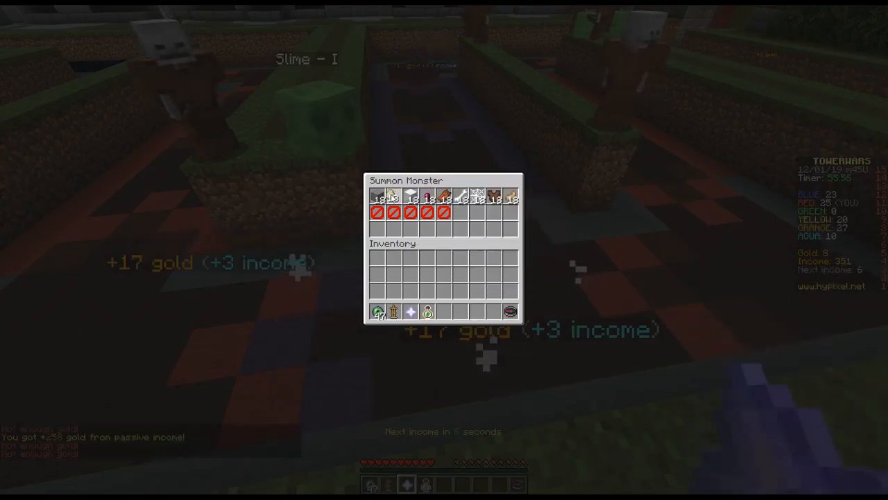
{"action": "key", "text": "Escape"}
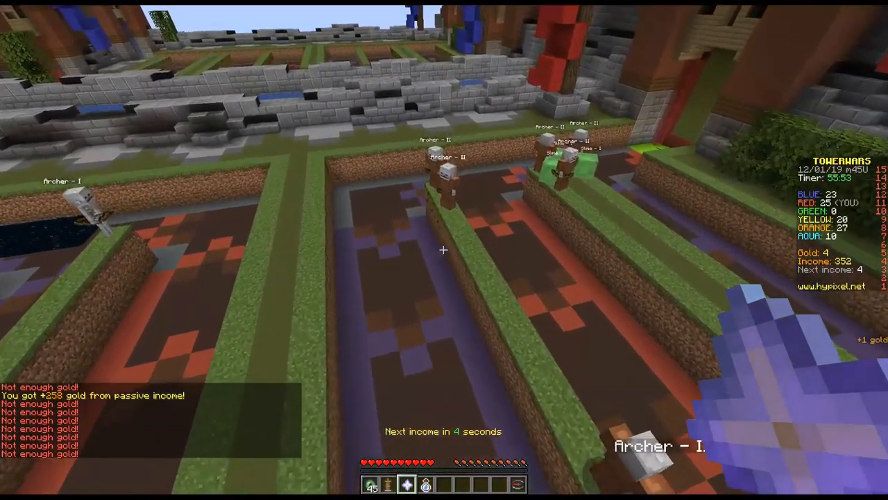
{"action": "mouse_move", "coordinate": [444, 249]}
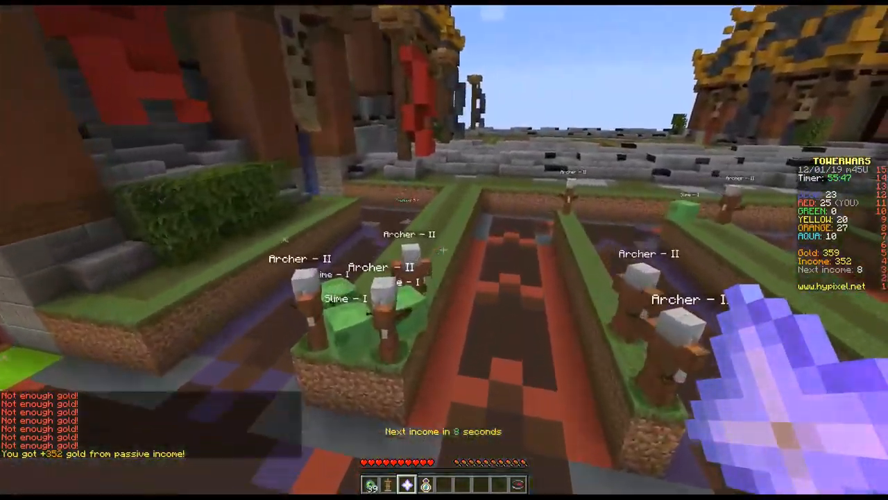
{"action": "mouse_move", "coordinate": [445, 250]}
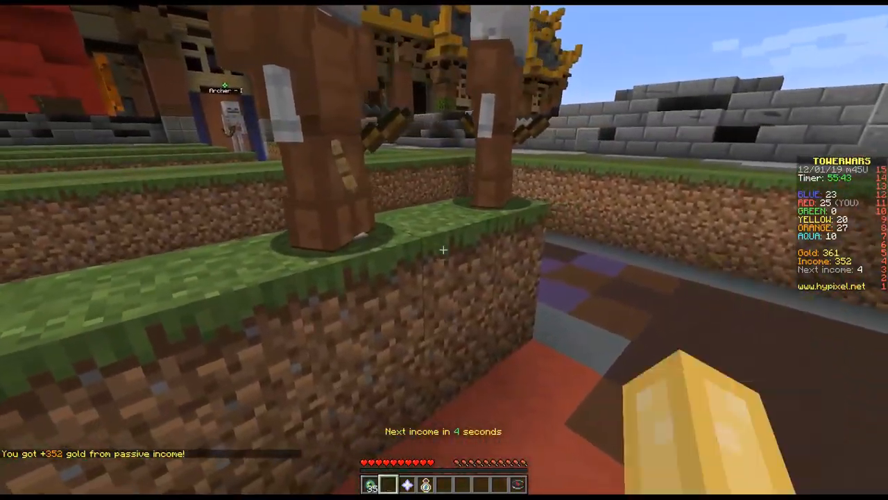
Step: Place Magma I, Tesla I and Guardian I towers from the Build Tower menu
{"action": "key", "text": "e"}
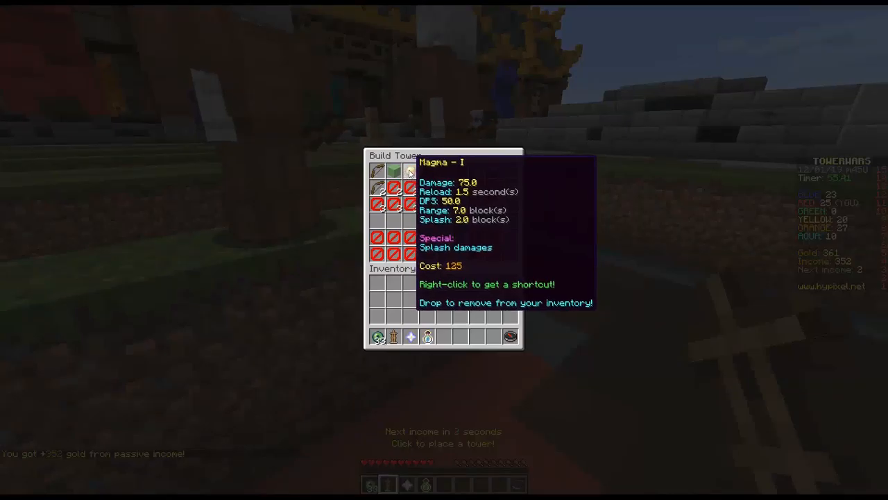
{"action": "left_click", "coordinate": [410, 171]}
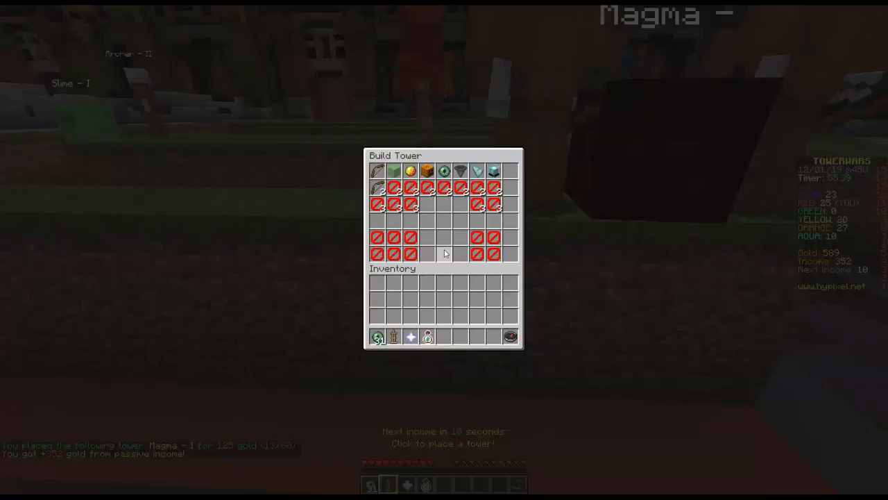
{"action": "mouse_move", "coordinate": [493, 171]}
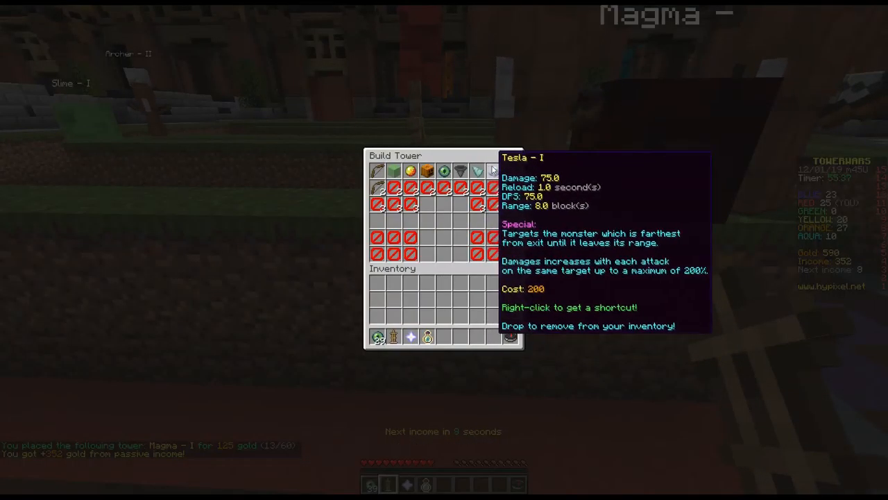
{"action": "left_click", "coordinate": [494, 172]}
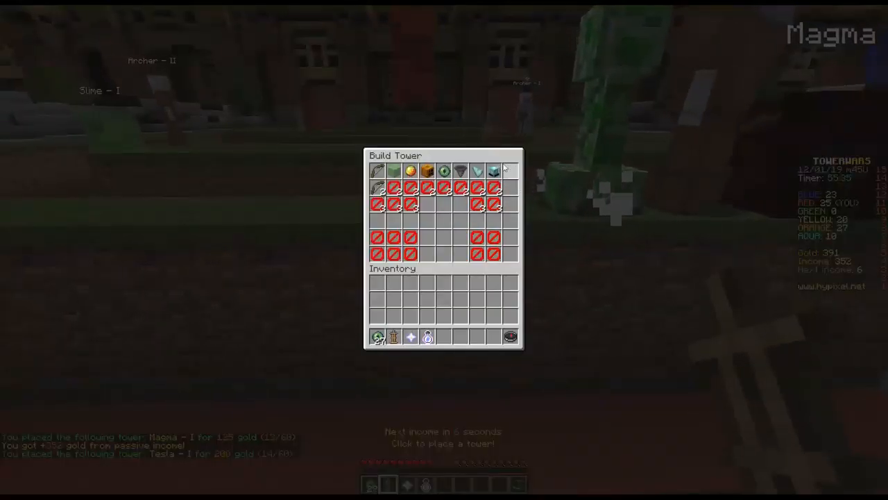
{"action": "mouse_move", "coordinate": [444, 171]}
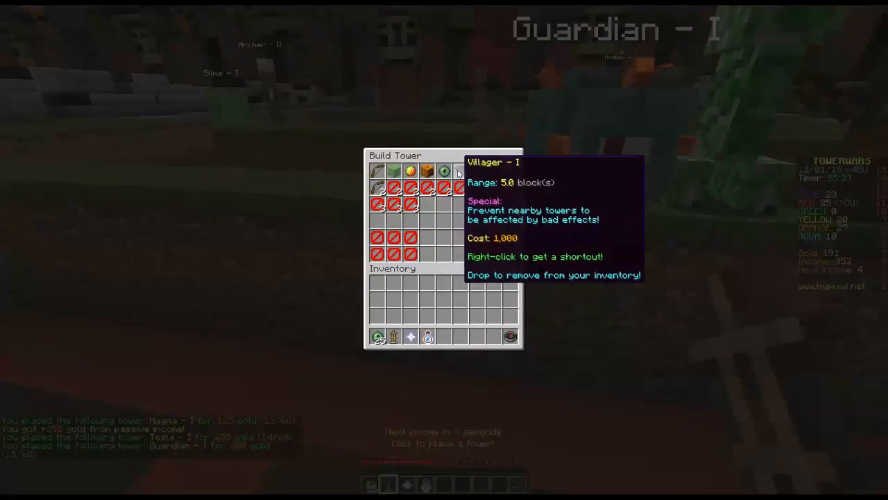
{"action": "key", "text": "escape"}
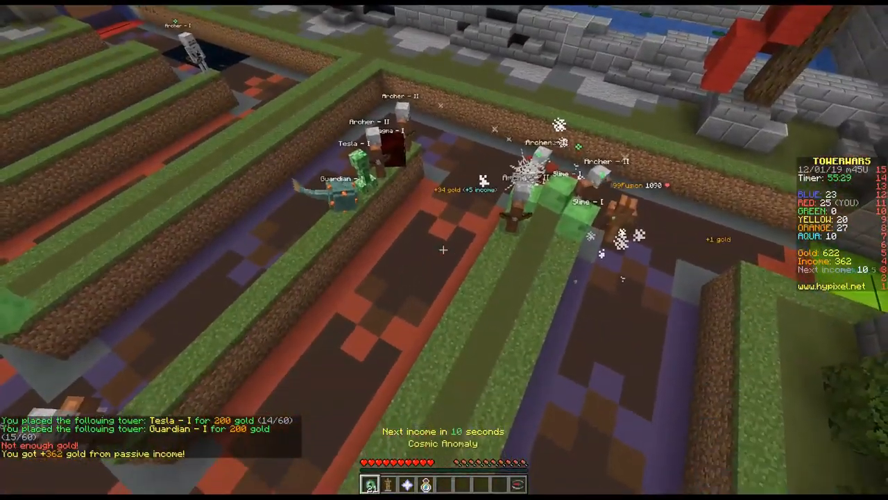
Step: Summon a large wave of cave spiders and chickens, lifting income to 610
{"action": "key", "text": "e"}
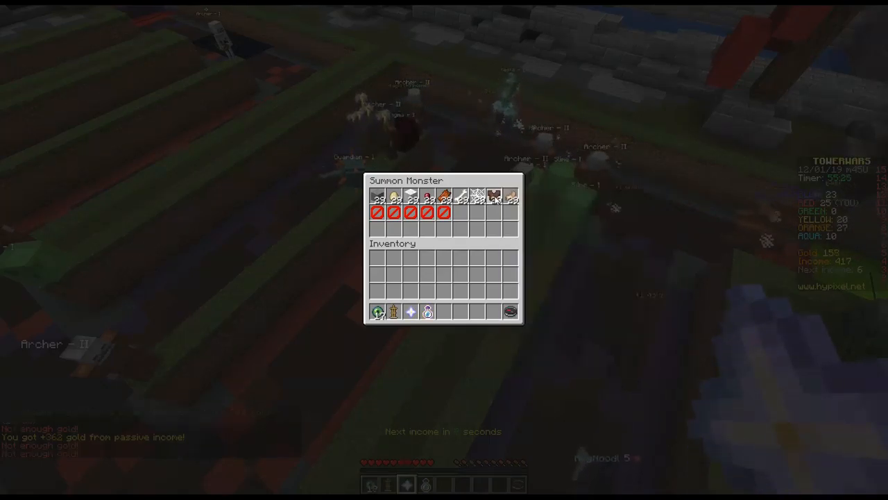
{"action": "key", "text": "Escape"}
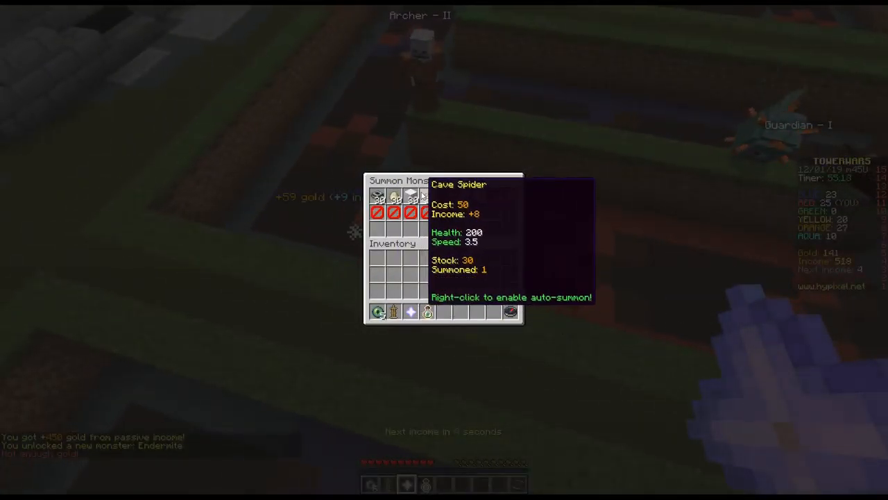
{"action": "mouse_move", "coordinate": [378, 196]}
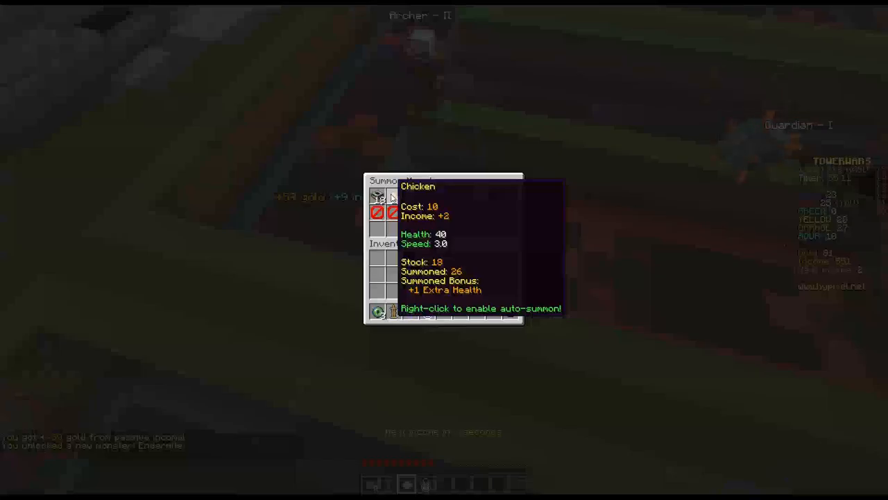
{"action": "key", "text": "Escape"}
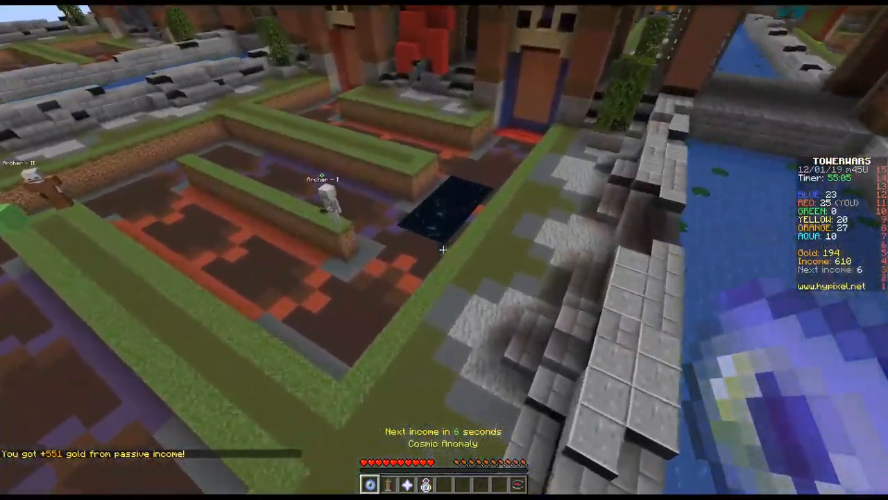
{"action": "mouse_move", "coordinate": [444, 250]}
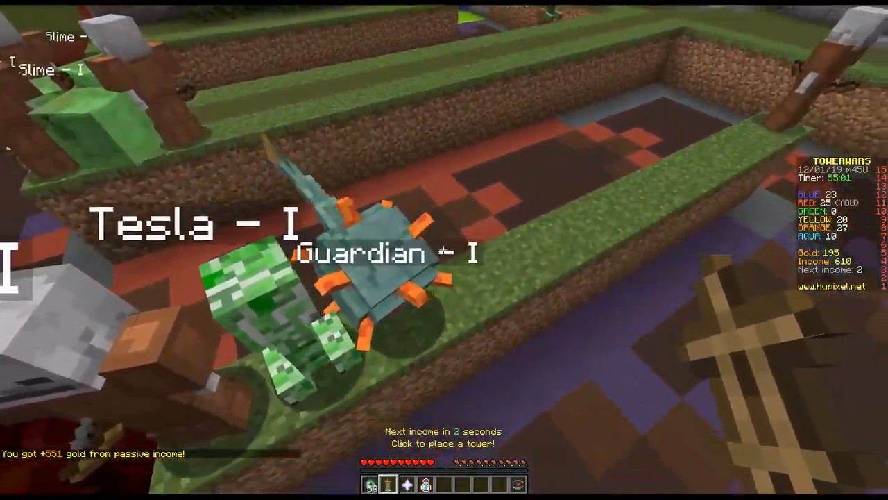
Step: Place a Slime I tower for 50 gold beside the Tesla and Guardian towers
{"action": "left_click", "coordinate": [444, 250]}
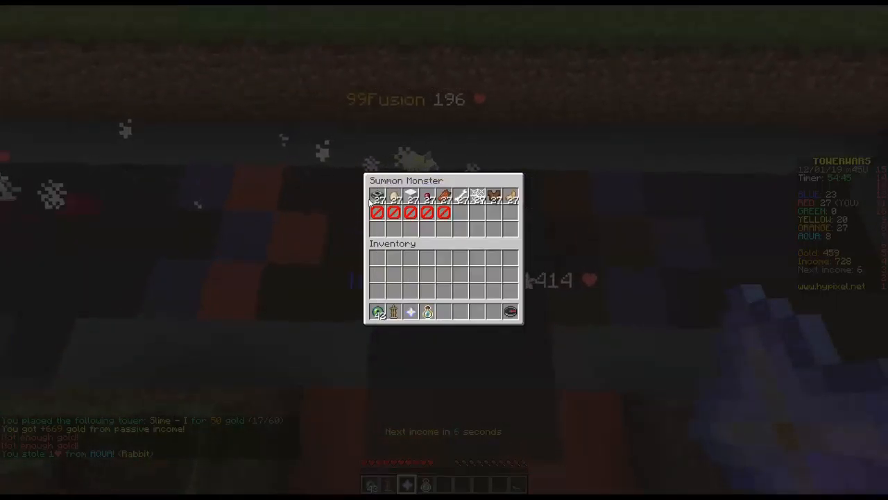
Step: Send monster waves at rival teams until income climbs past 750
{"action": "key", "text": "Escape"}
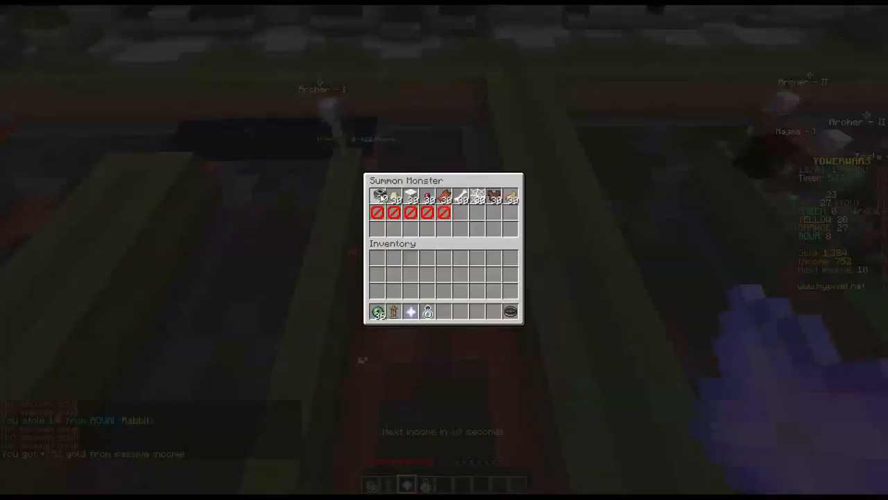
{"action": "key", "text": "Escape"}
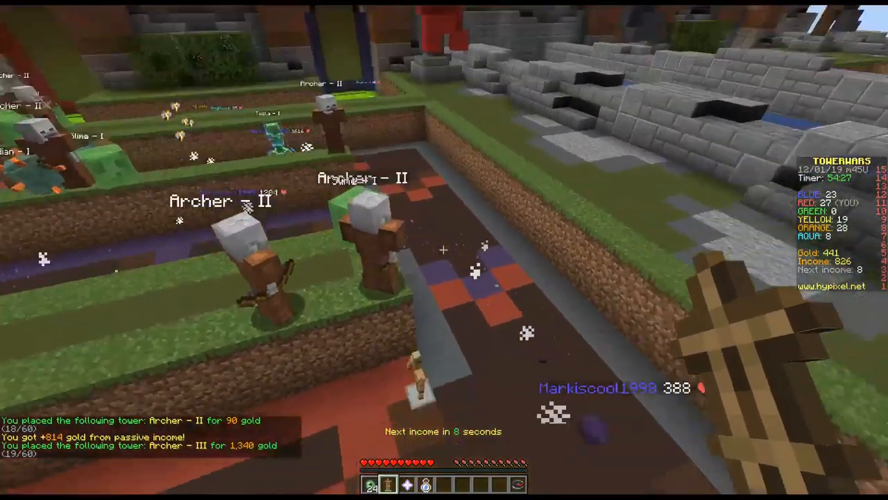
{"action": "mouse_move", "coordinate": [444, 250]}
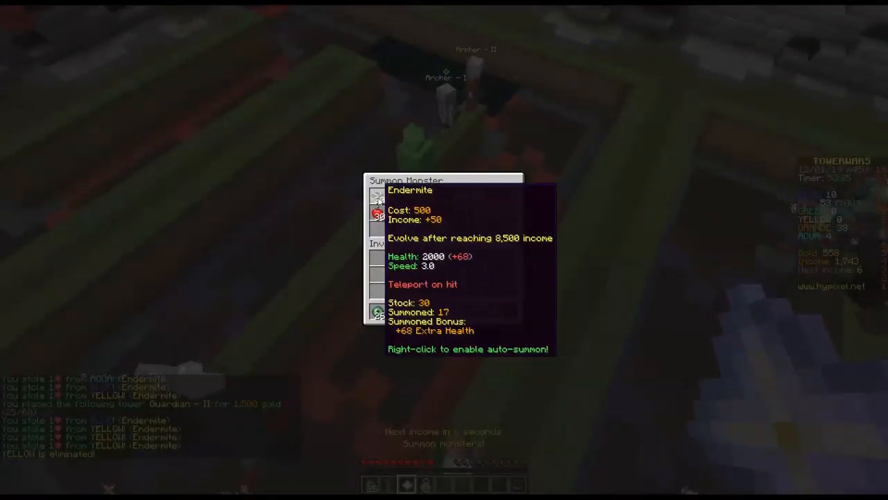
Step: Summon repeated Endermites, pushing income to 2,059 and unlocking Rainbow Sheep
{"action": "key", "text": "Escape"}
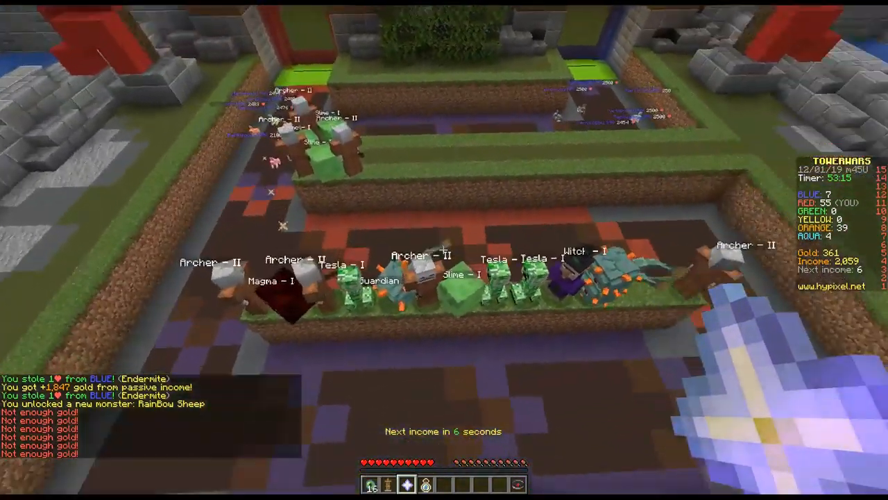
{"action": "mouse_move", "coordinate": [444, 250]}
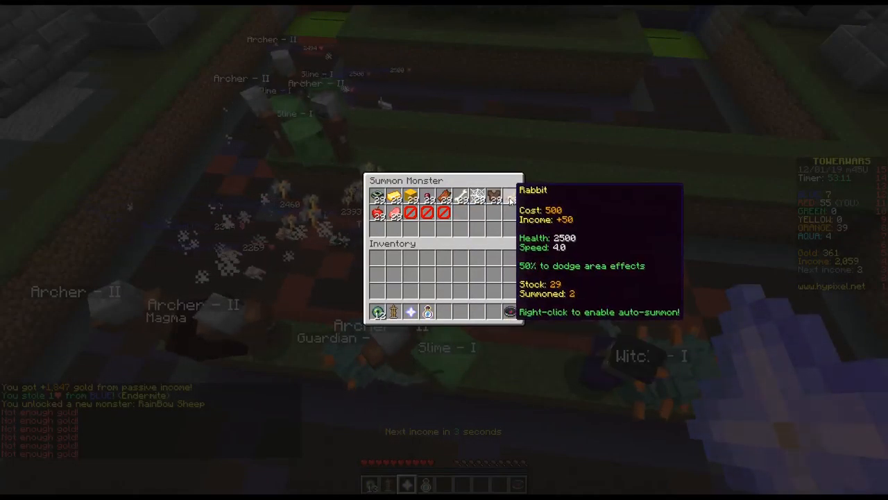
{"action": "mouse_move", "coordinate": [478, 196]}
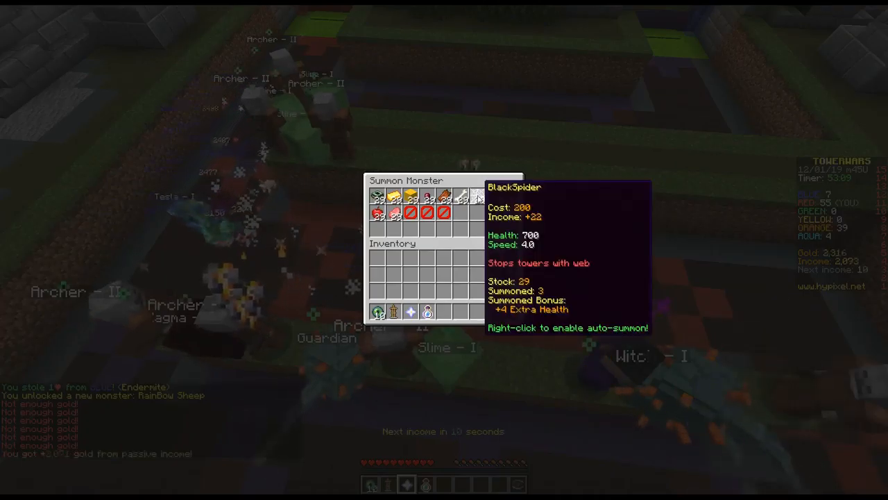
Step: Close the Summon Monster menu after sending Rabbits and Black Spiders, income near 3,087
{"action": "key", "text": "Escape"}
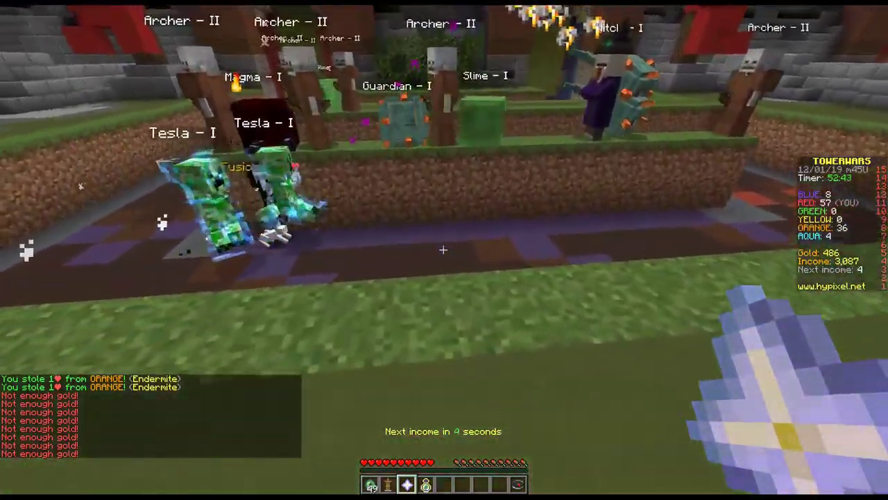
{"action": "mouse_move", "coordinate": [444, 250]}
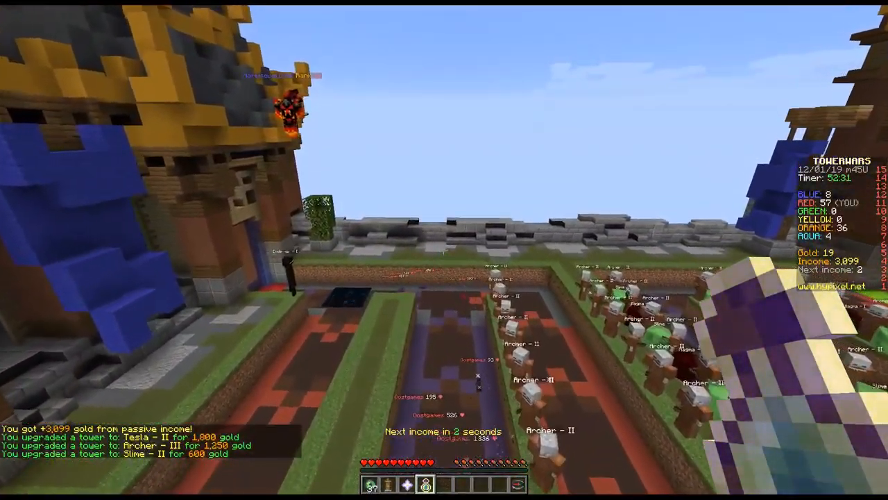
{"action": "mouse_move", "coordinate": [444, 250]}
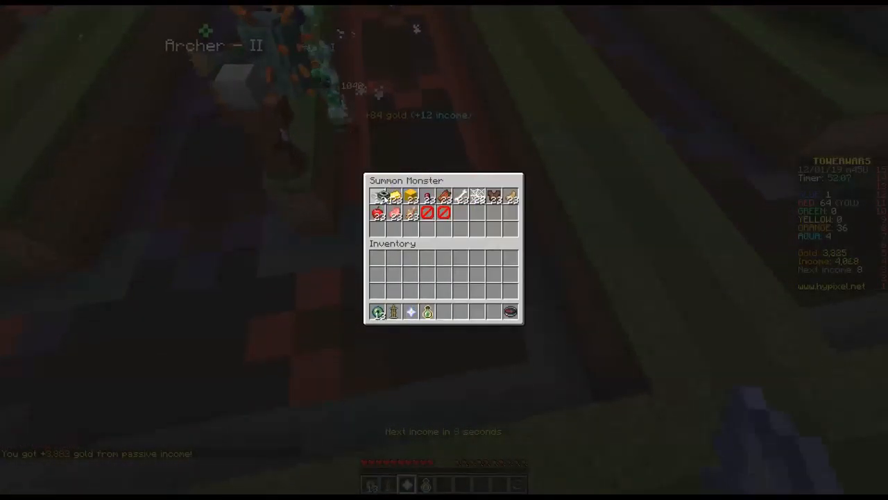
Step: Close the Summon Monster menu after each Endermite round, income rising toward 5,876
{"action": "key", "text": "Escape"}
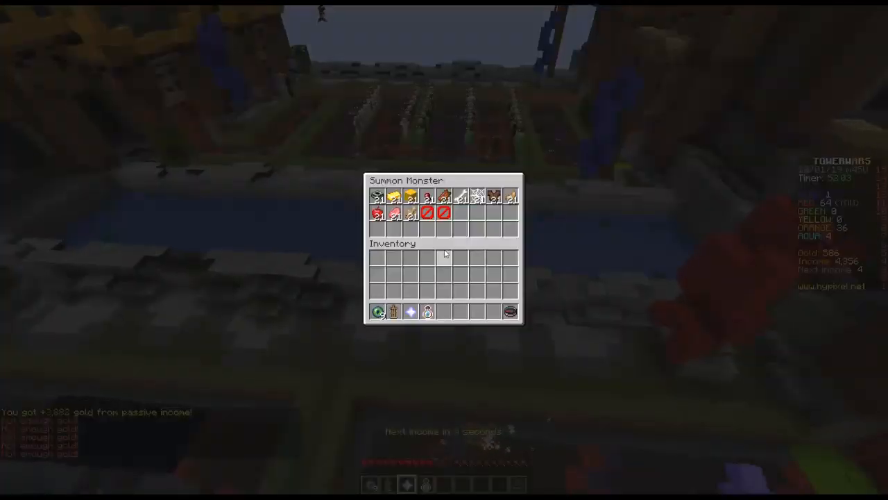
{"action": "key", "text": "Escape"}
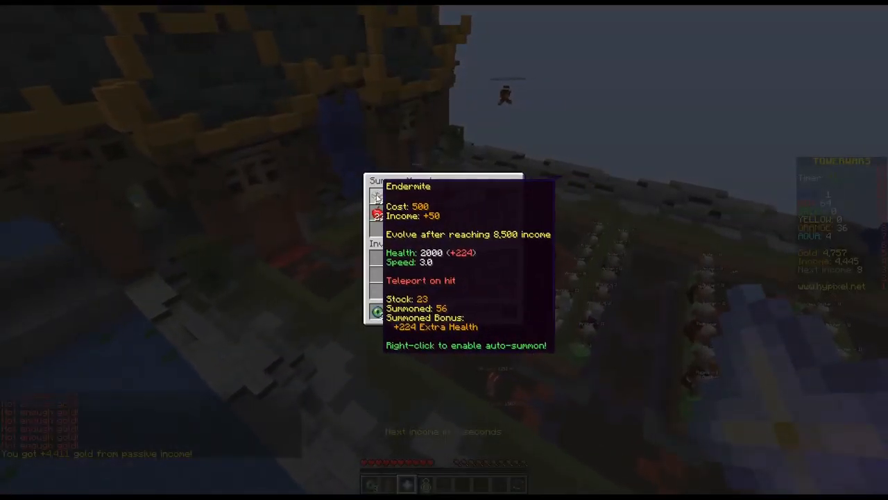
{"action": "key", "text": "Escape"}
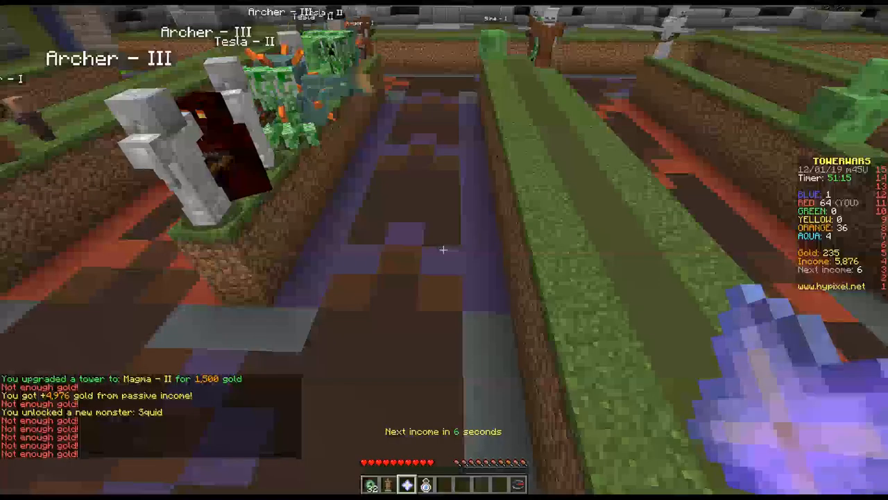
{"action": "mouse_move", "coordinate": [444, 250]}
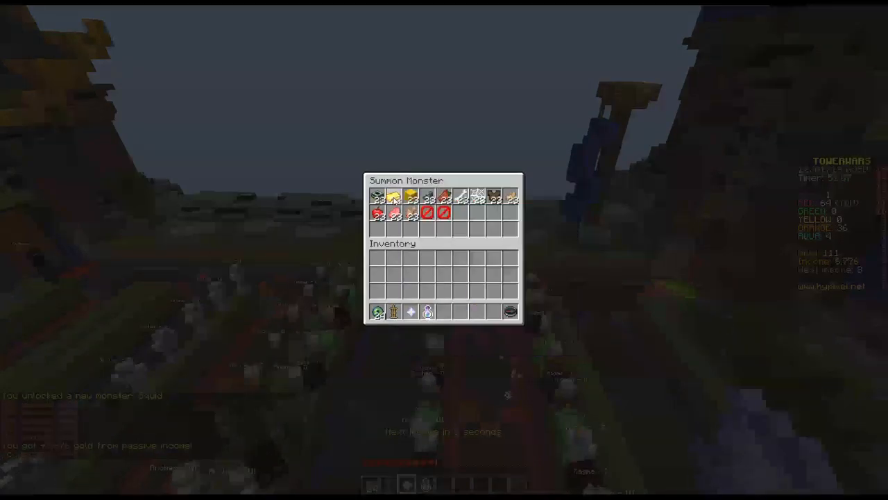
Step: Close the menu after each Piggy Bank summoning round, income reaching 8,926 with gold at 113
{"action": "key", "text": "Escape"}
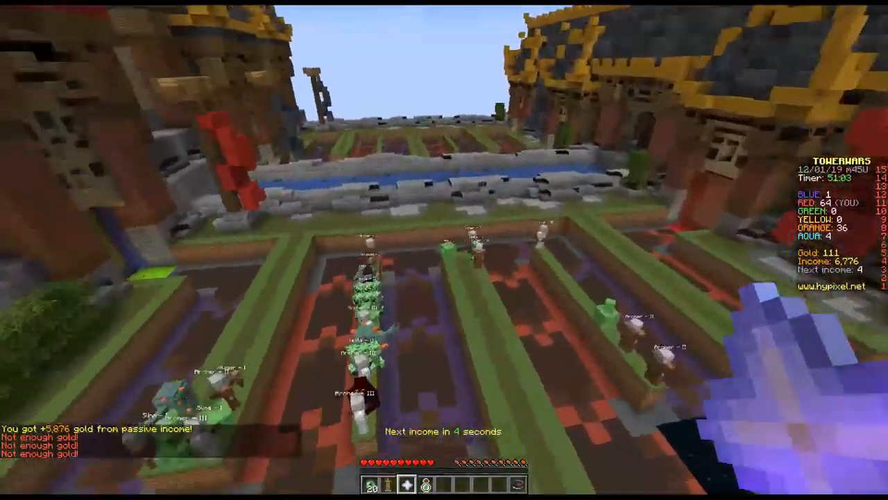
{"action": "mouse_move", "coordinate": [444, 250]}
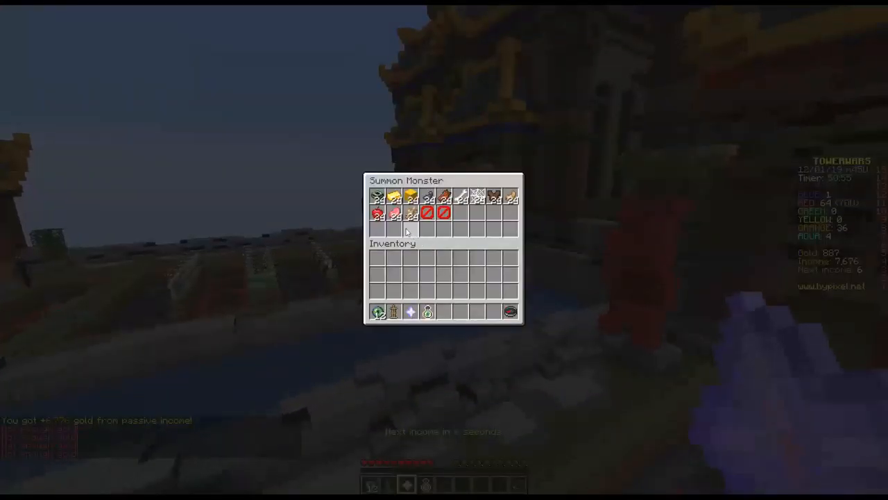
{"action": "key", "text": "Escape"}
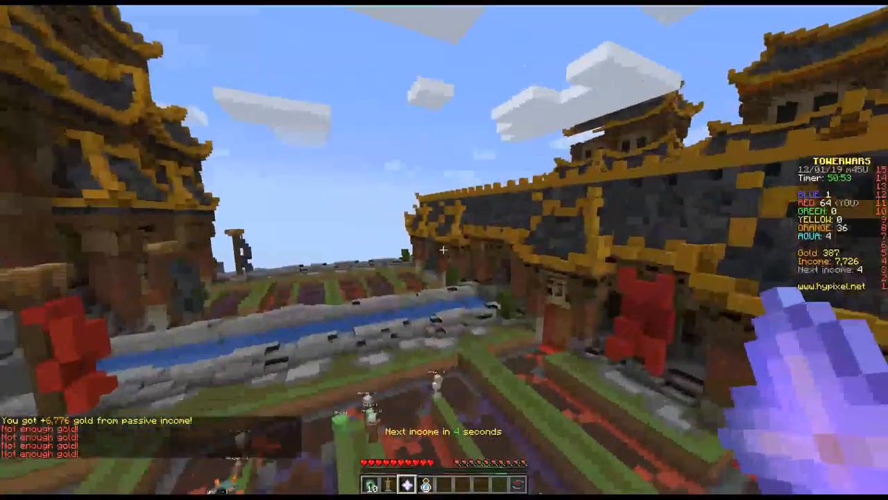
{"action": "mouse_move", "coordinate": [444, 250]}
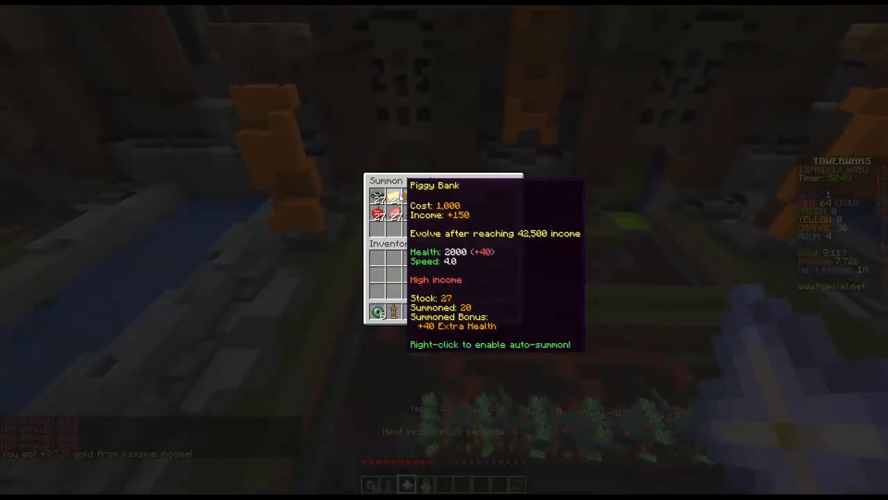
{"action": "key", "text": "Escape"}
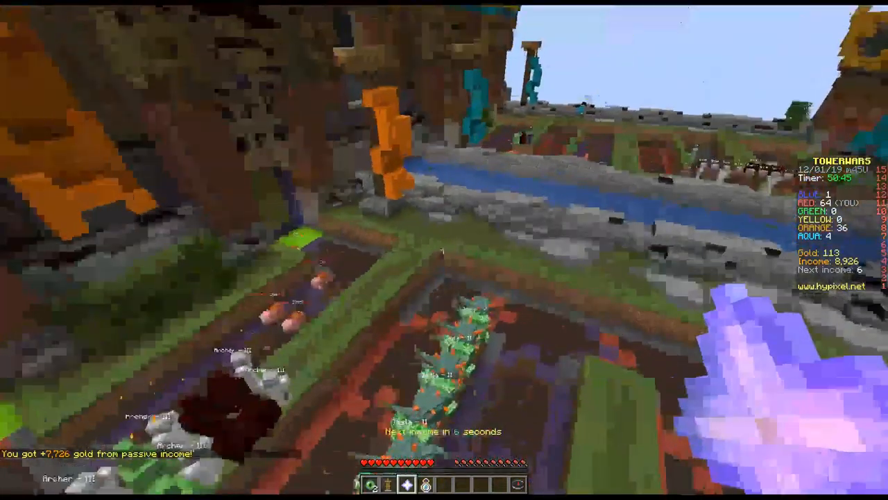
{"action": "mouse_move", "coordinate": [445, 250]}
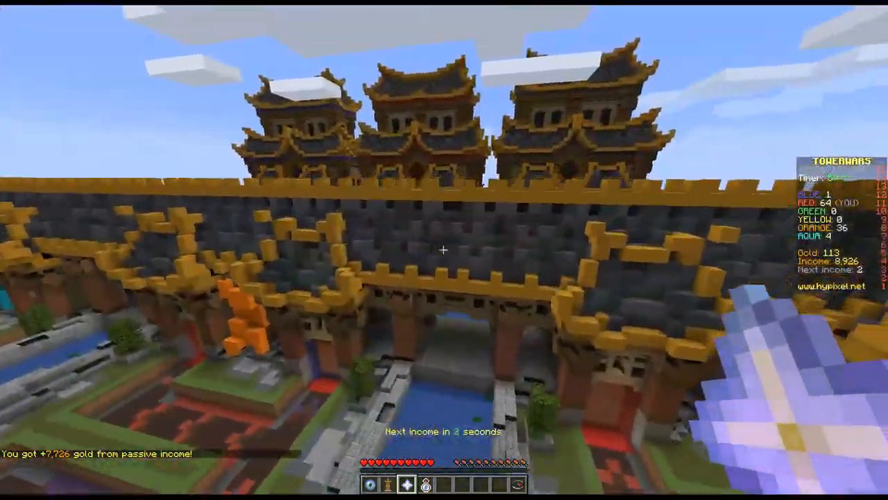
{"action": "mouse_move", "coordinate": [444, 249]}
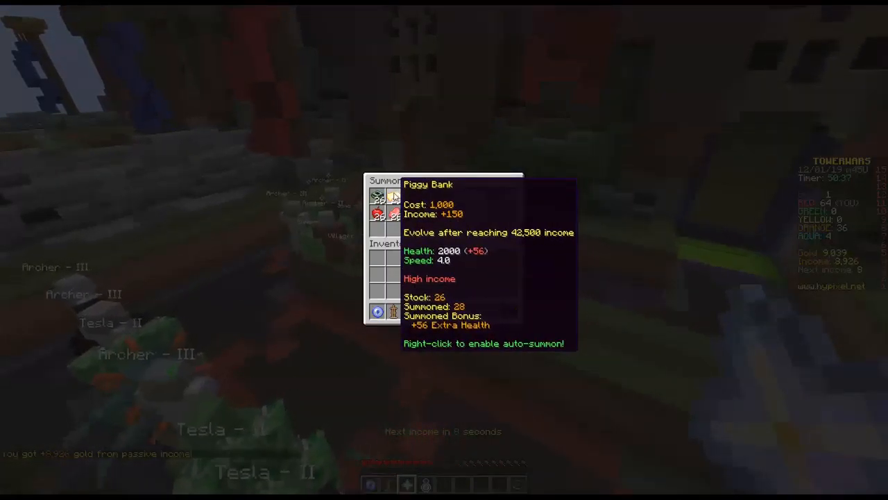
Step: Close the menu after the Piggy Bank round that unlocks Gold Zombie, income at 10,276
{"action": "key", "text": "Escape"}
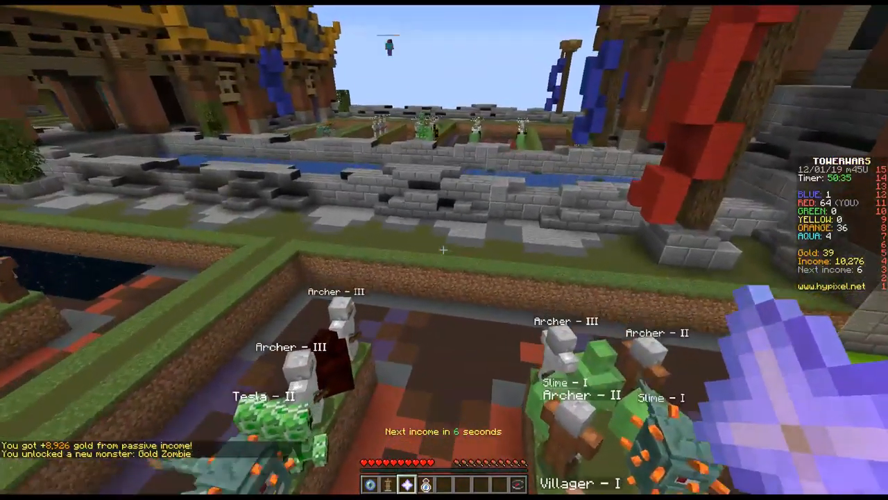
{"action": "mouse_move", "coordinate": [444, 250]}
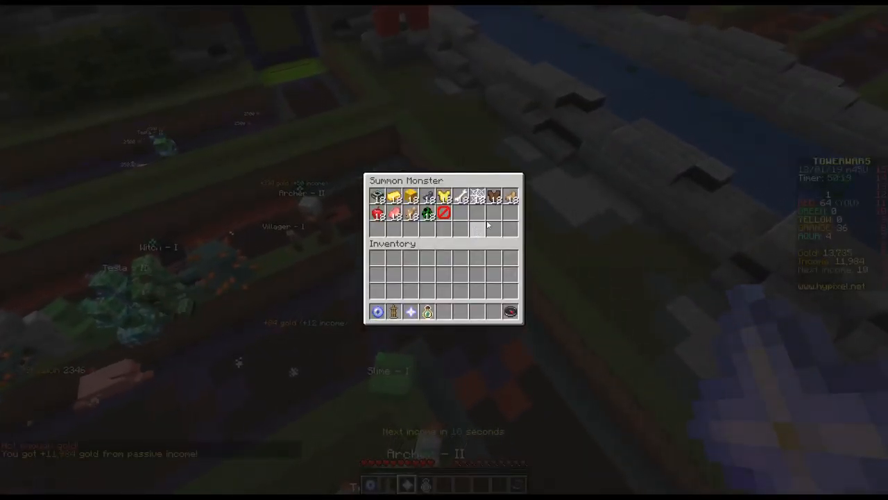
{"action": "mouse_move", "coordinate": [509, 202]}
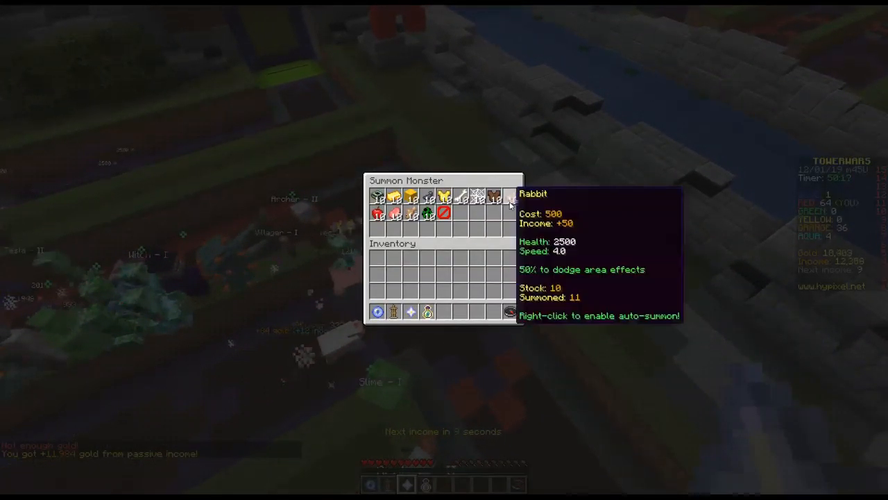